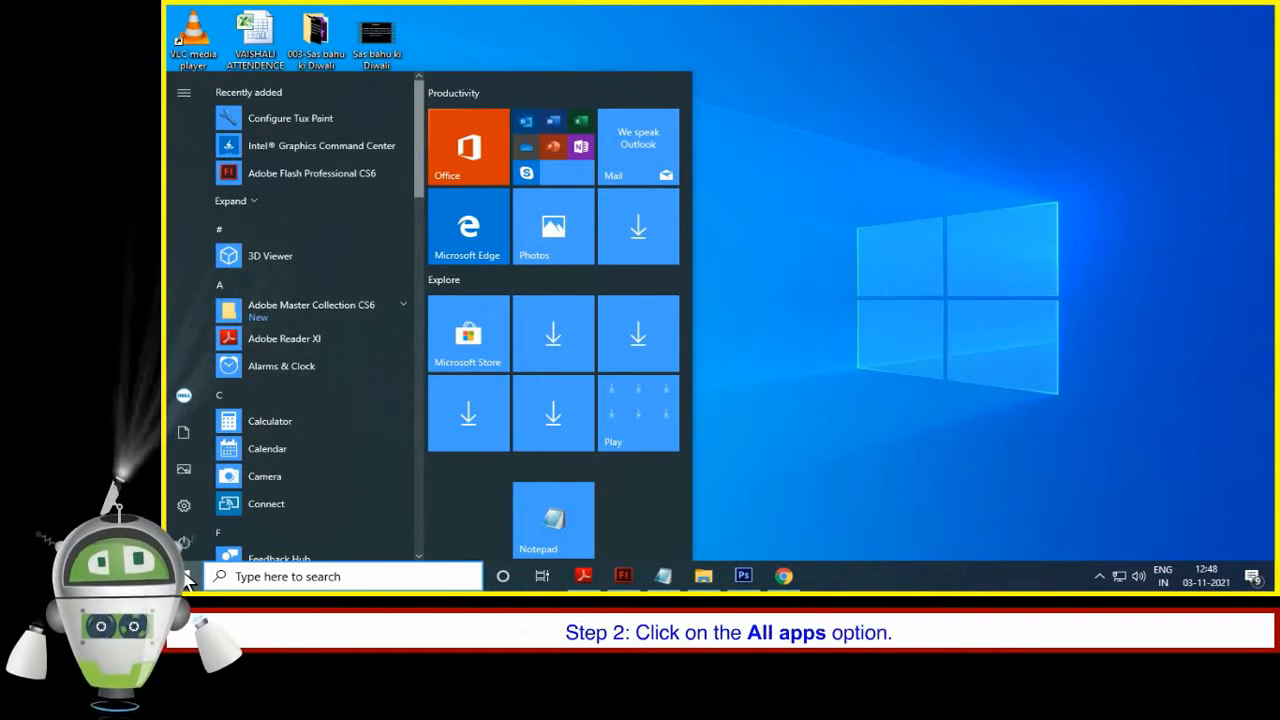
mouse_move(420, 212)
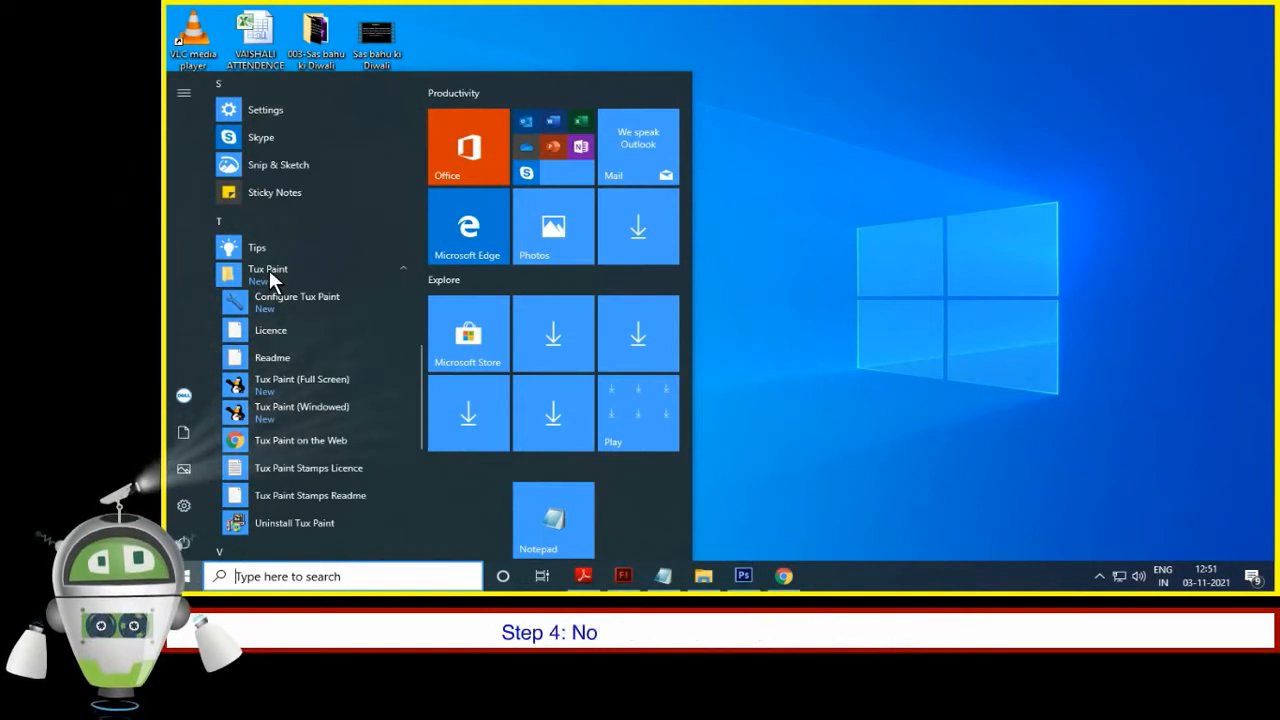
mouse_move(300, 384)
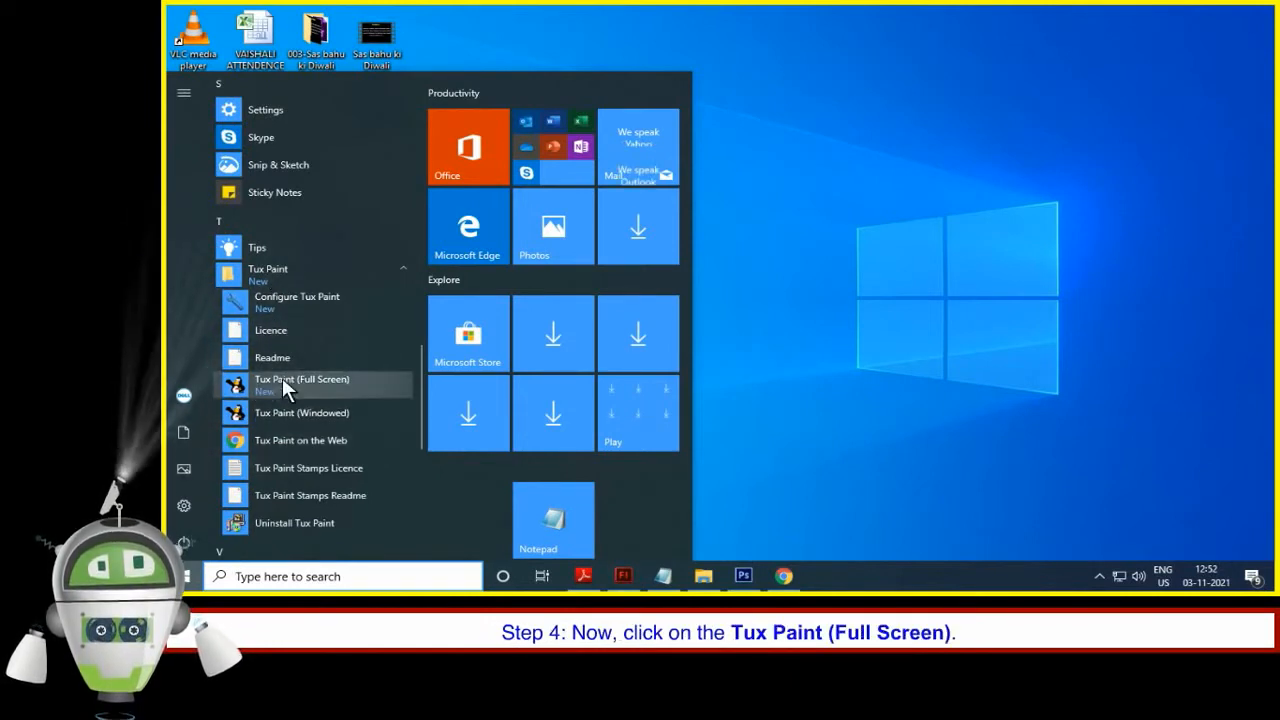
Launch Tux Paint (Full Screen) from the Start menu's Tux Paint folder
click(300, 384)
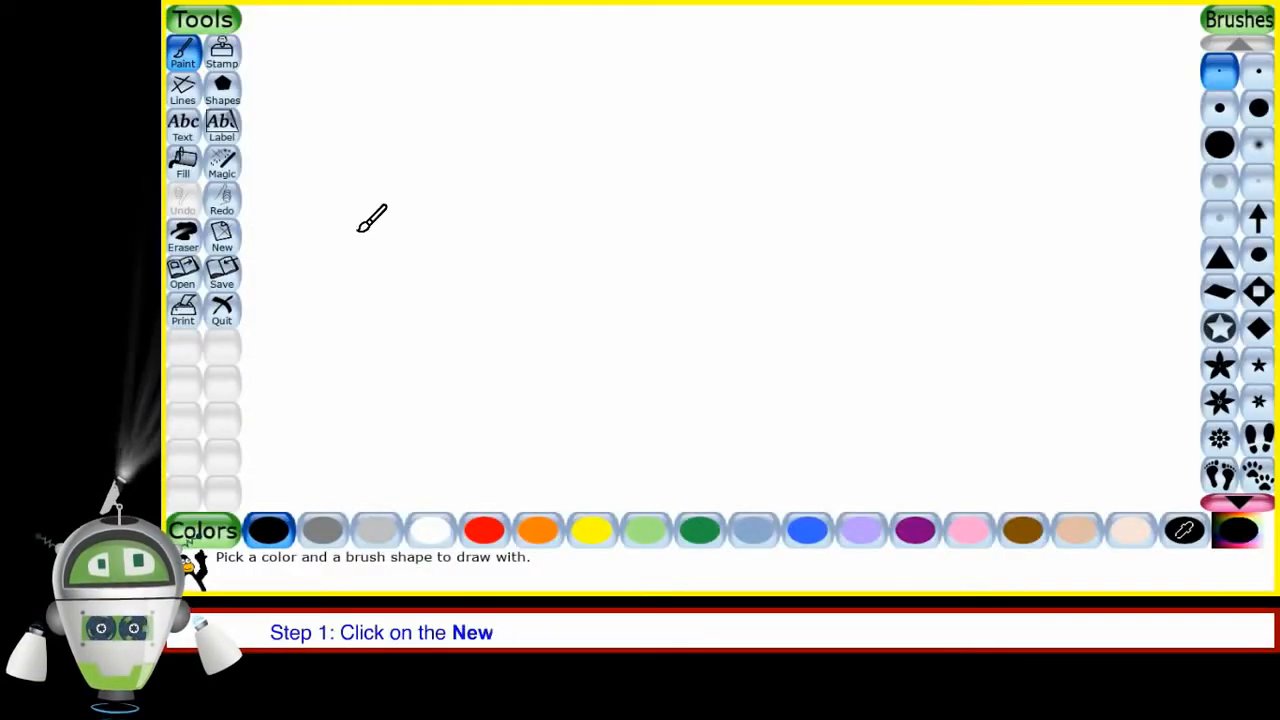
Start a new drawing using the light green colour swatch as background
click(220, 236)
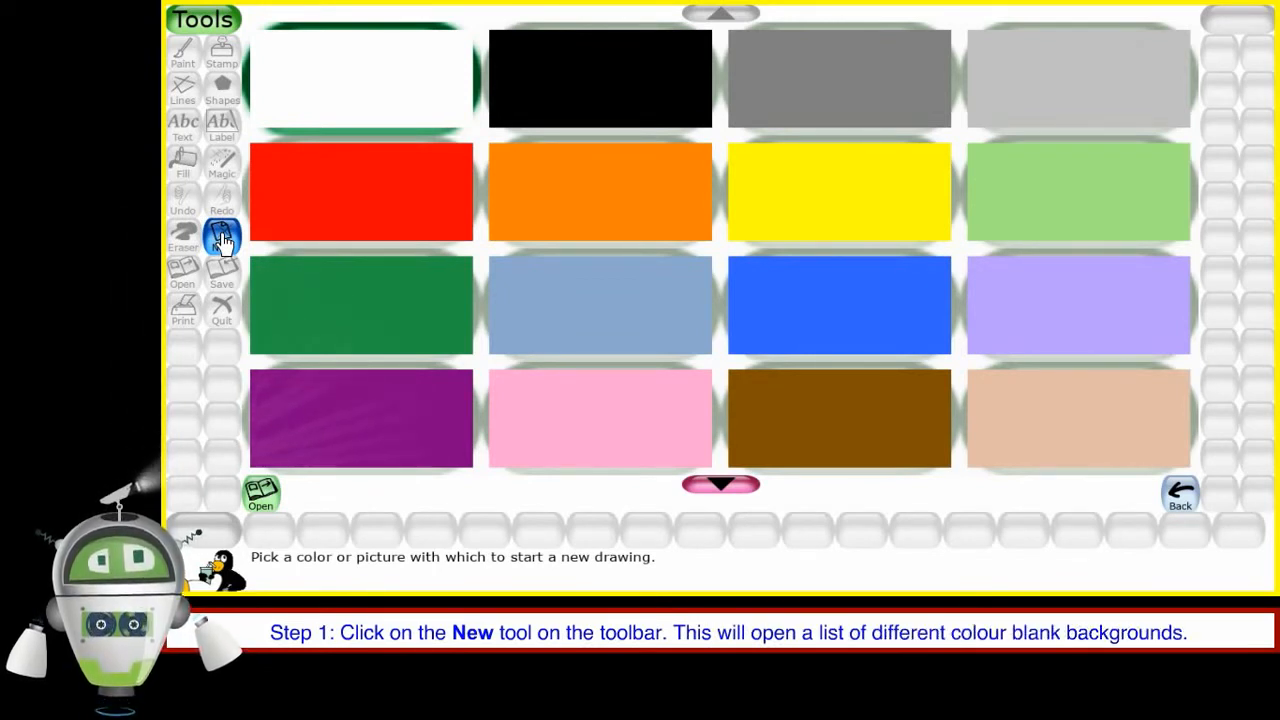
click(220, 236)
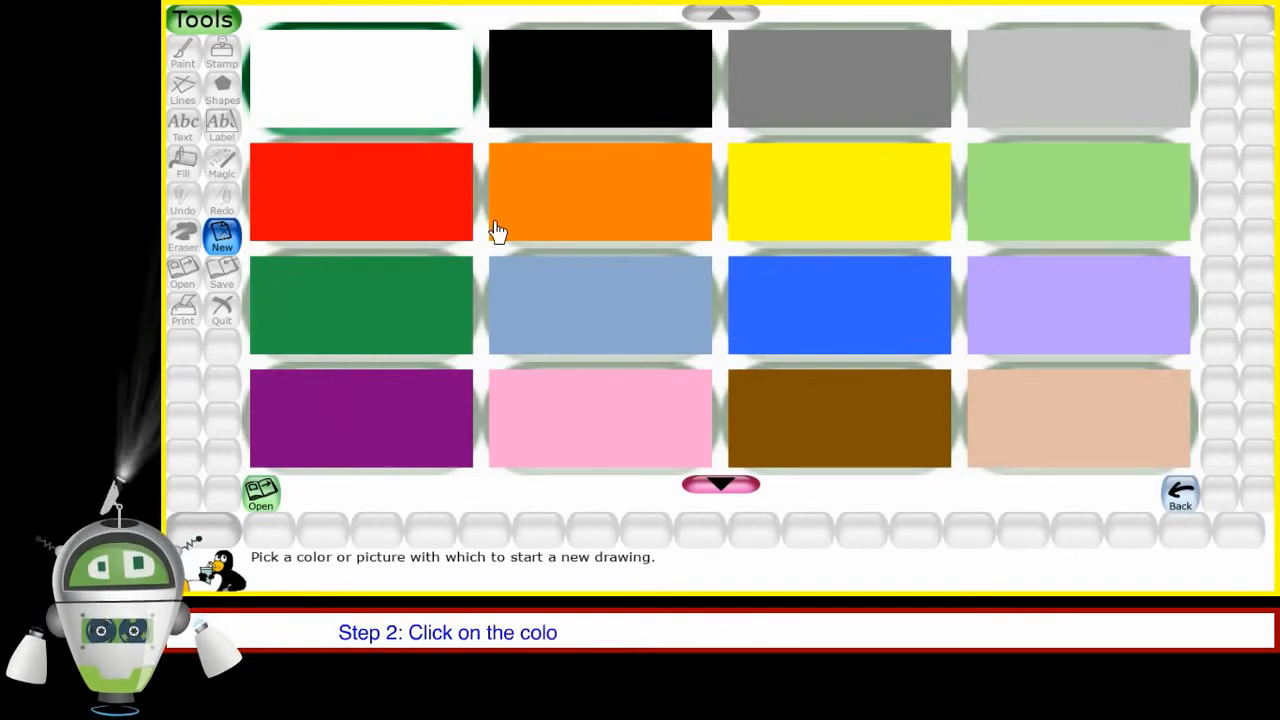
mouse_move(1084, 204)
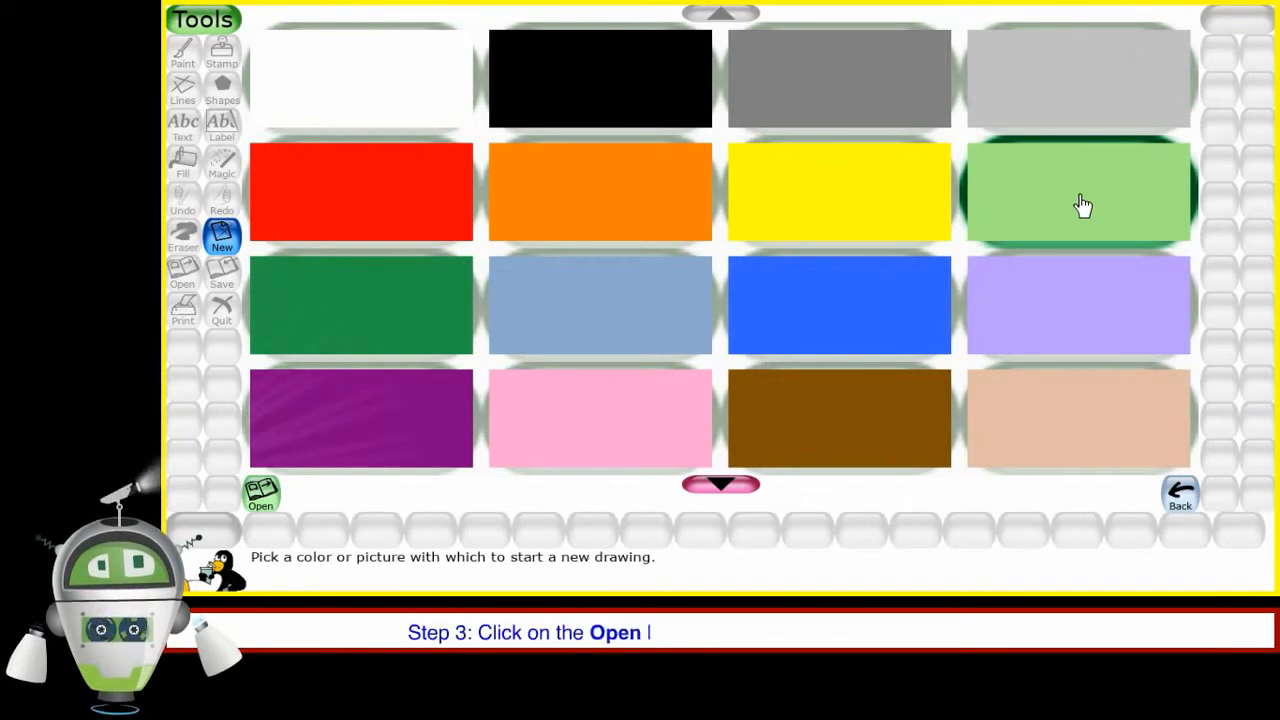
click(1078, 190)
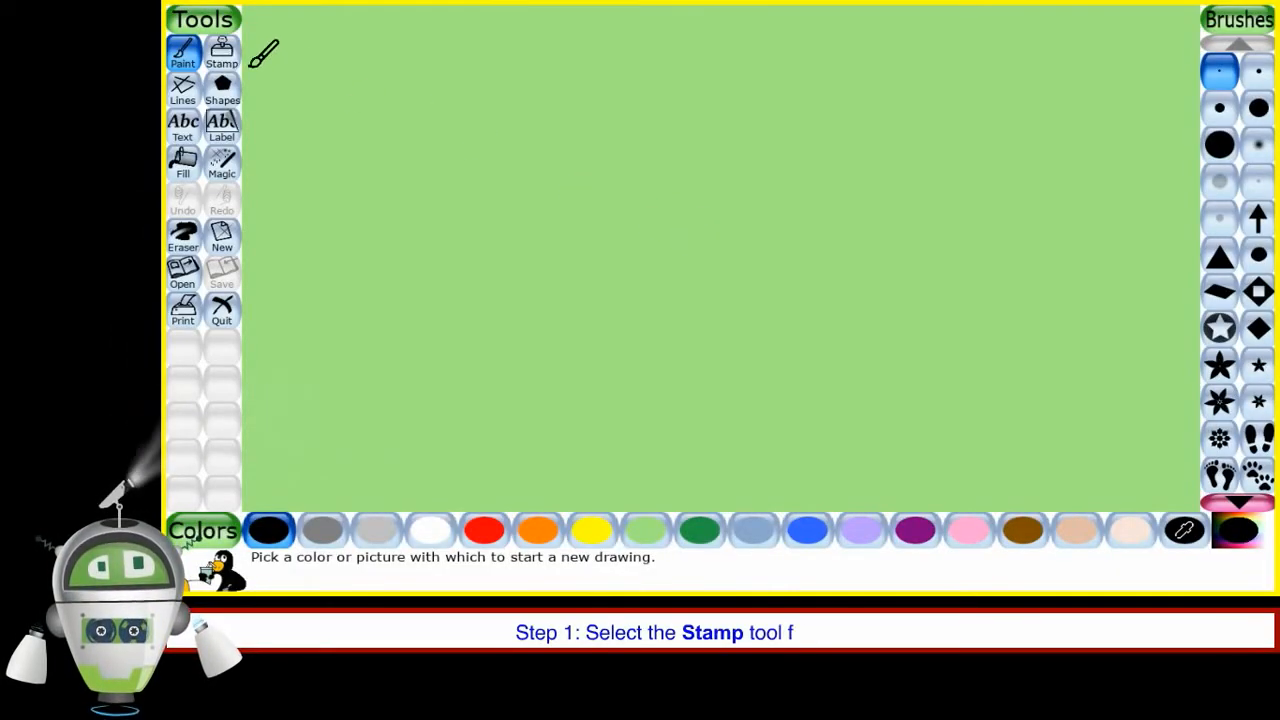
Browse the stamp groups and choose the wishing well stamp
click(222, 50)
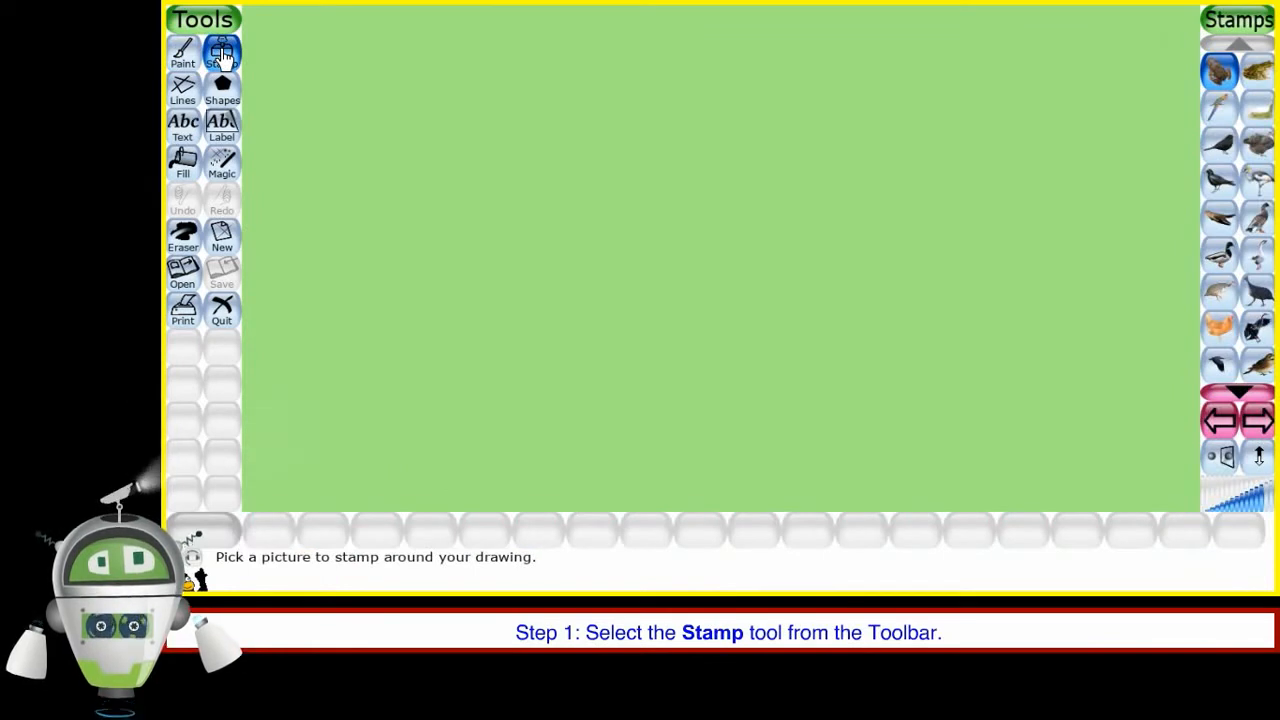
click(220, 52)
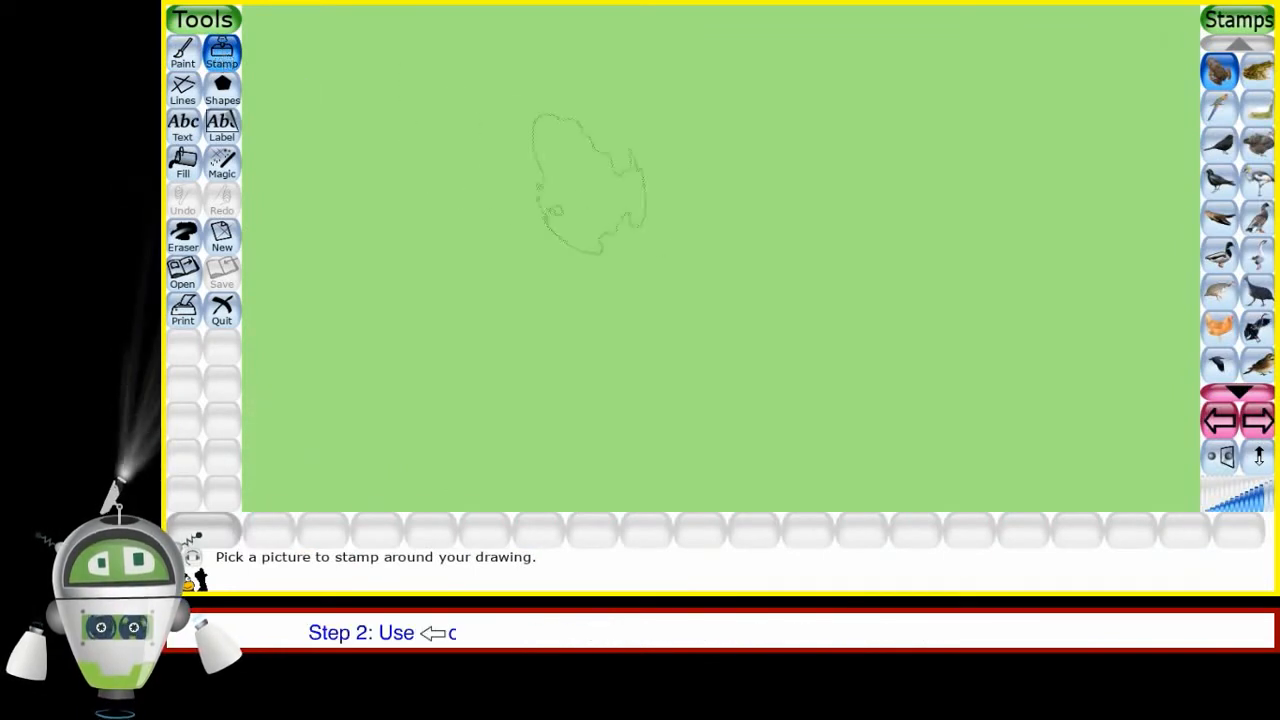
click(1220, 420)
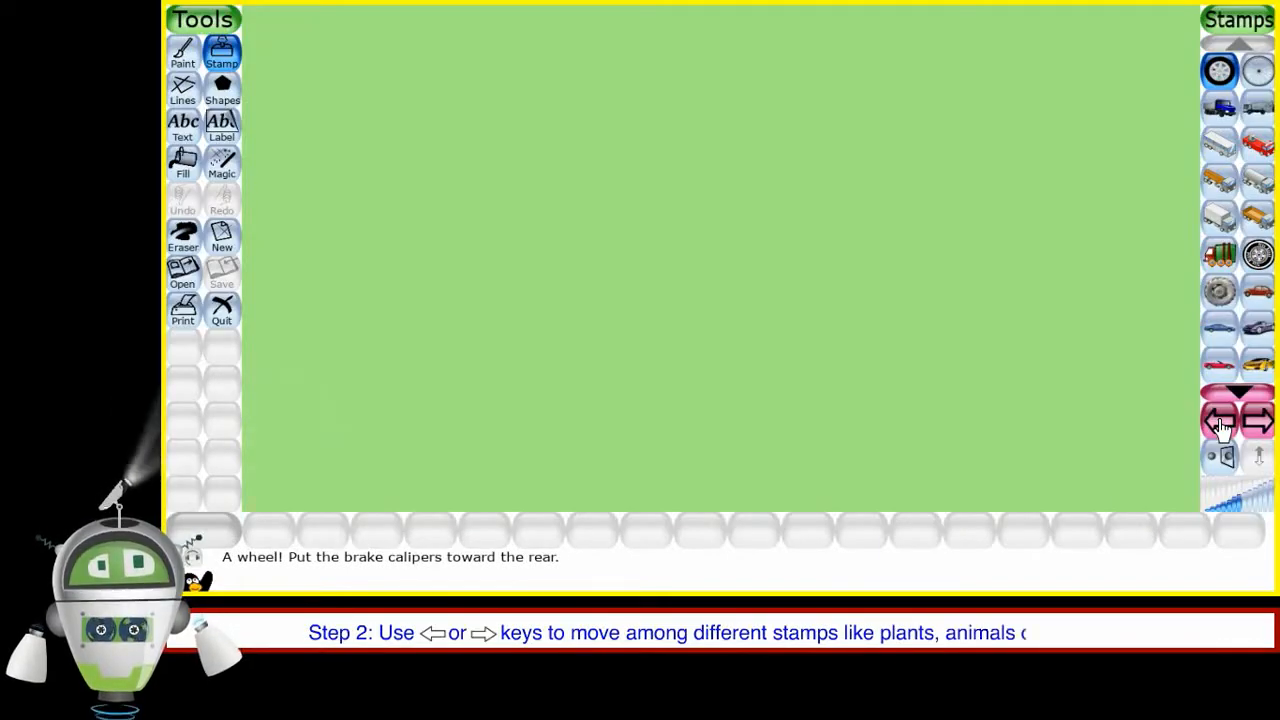
click(1220, 420)
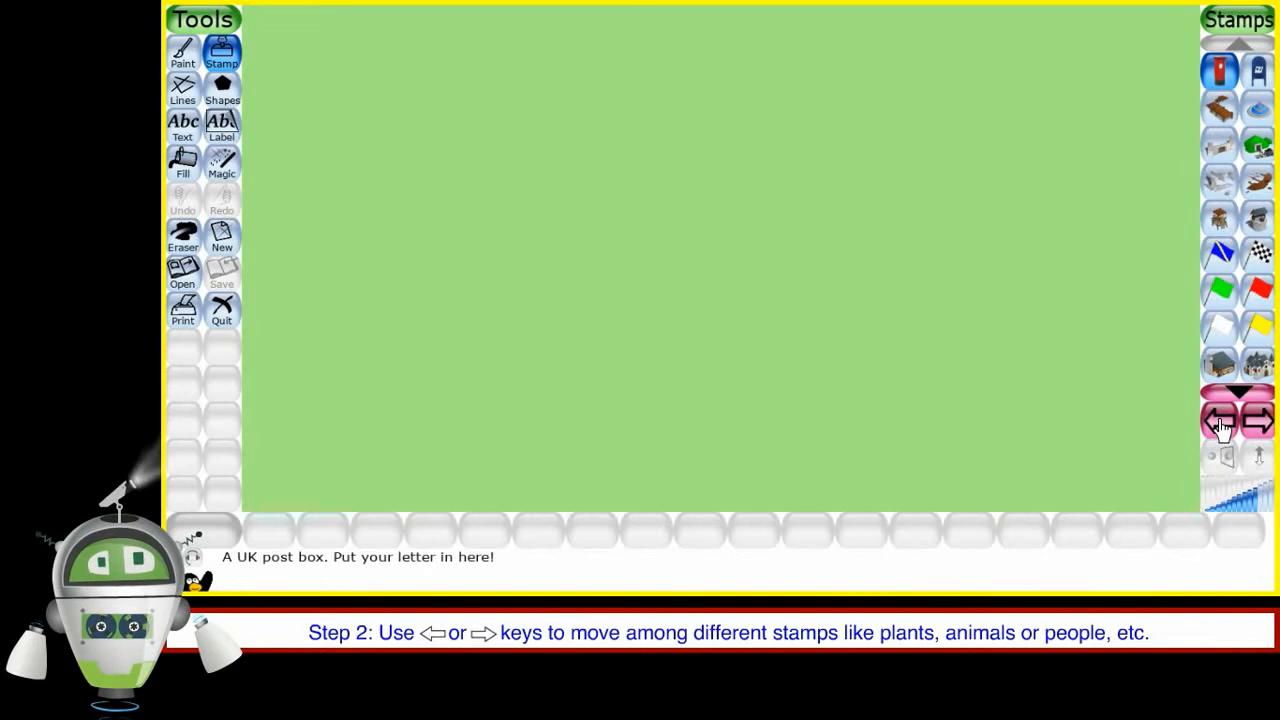
click(1258, 218)
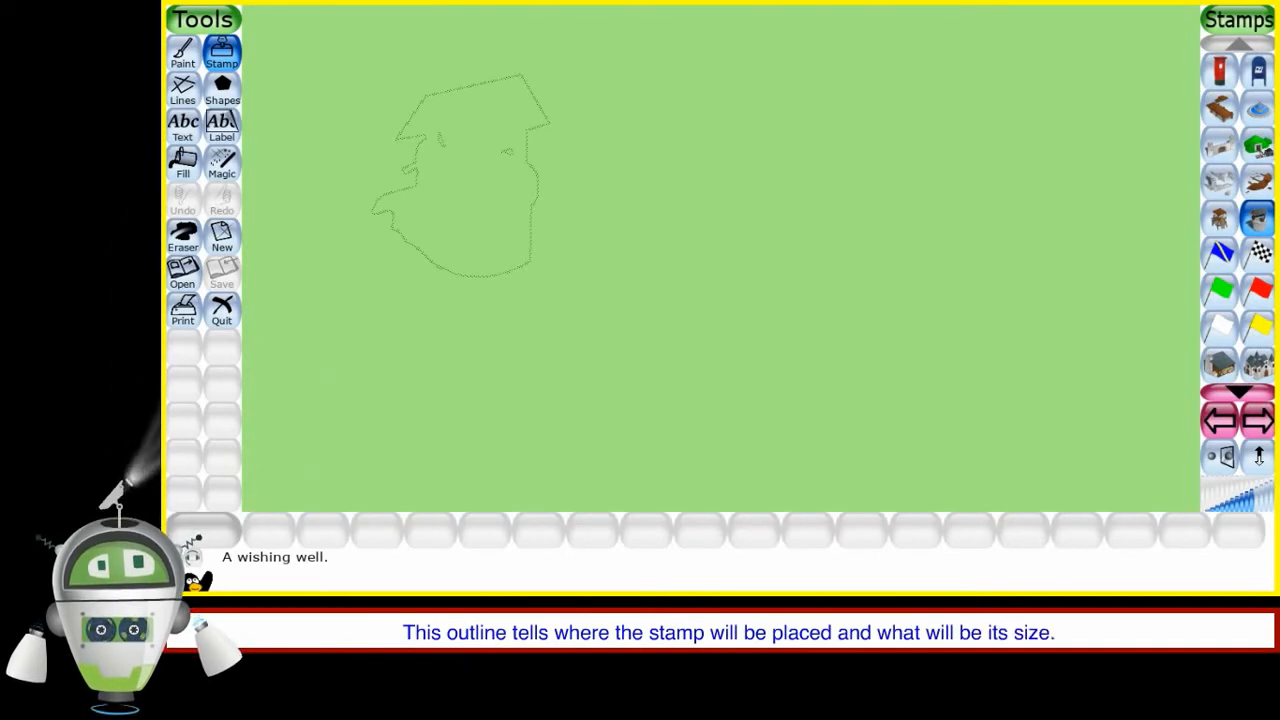
Stamp wishing well copies onto the upper left area of the green canvas
click(464, 176)
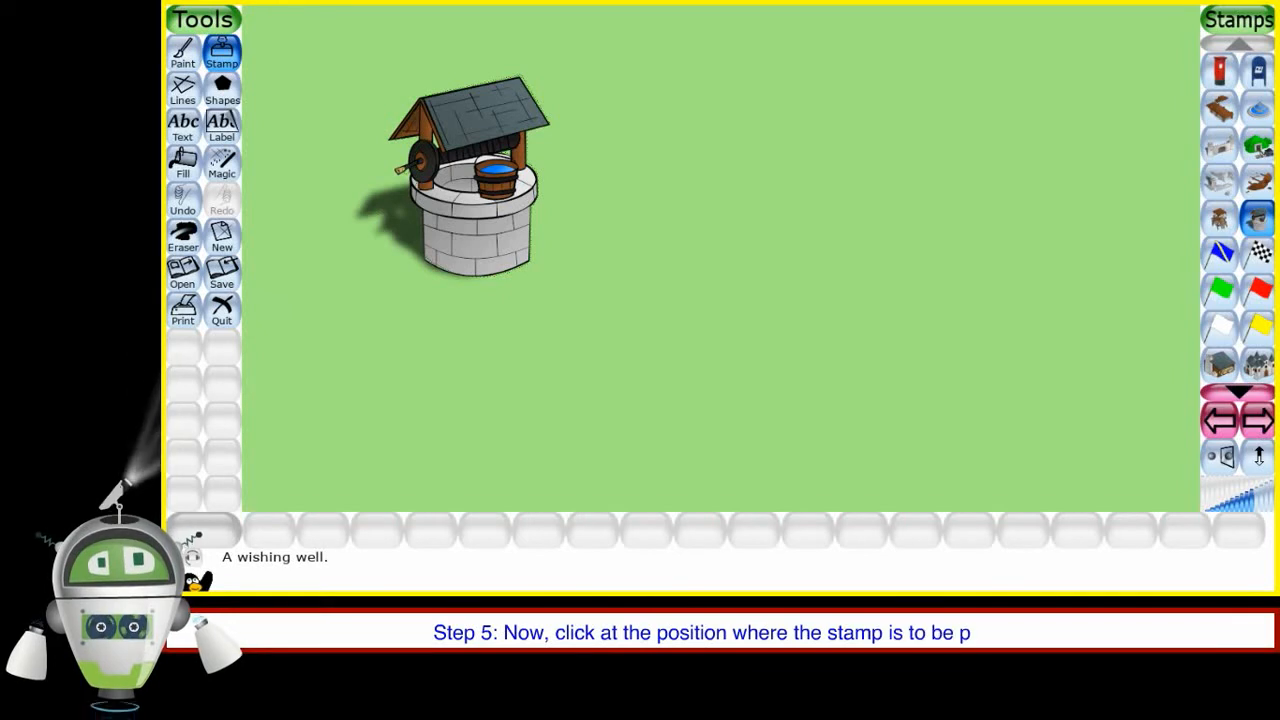
click(760, 196)
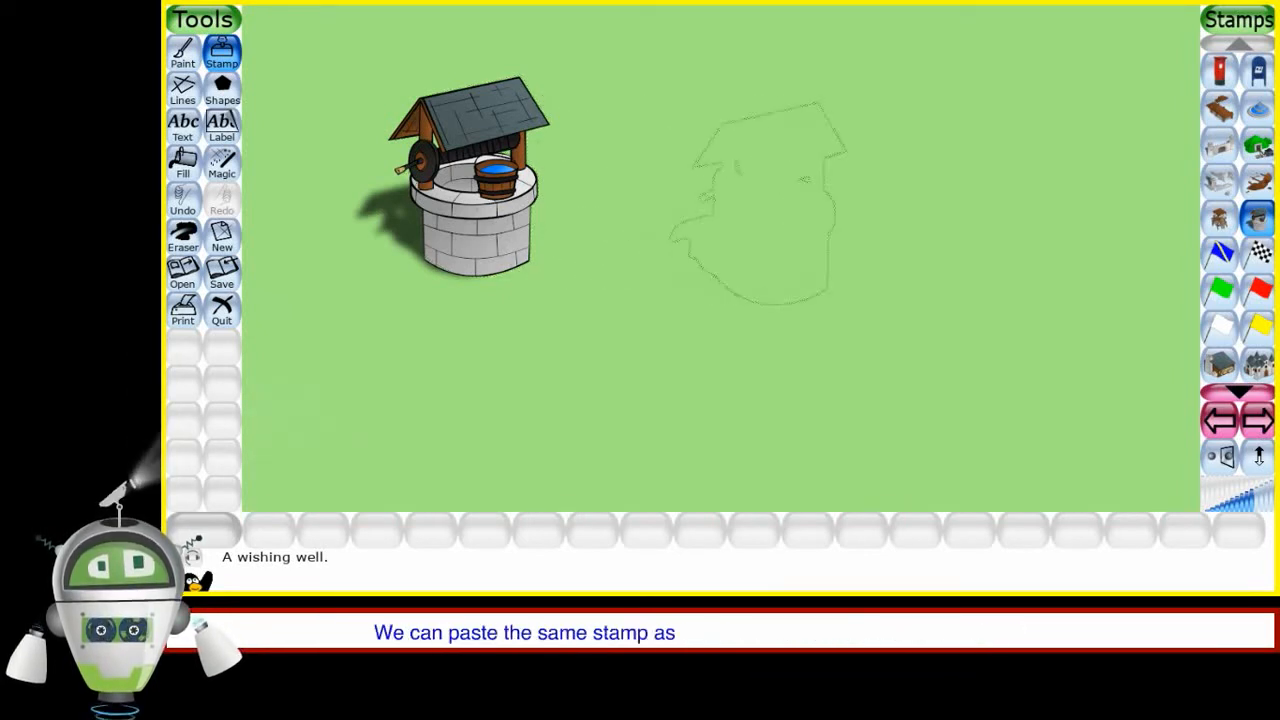
click(860, 200)
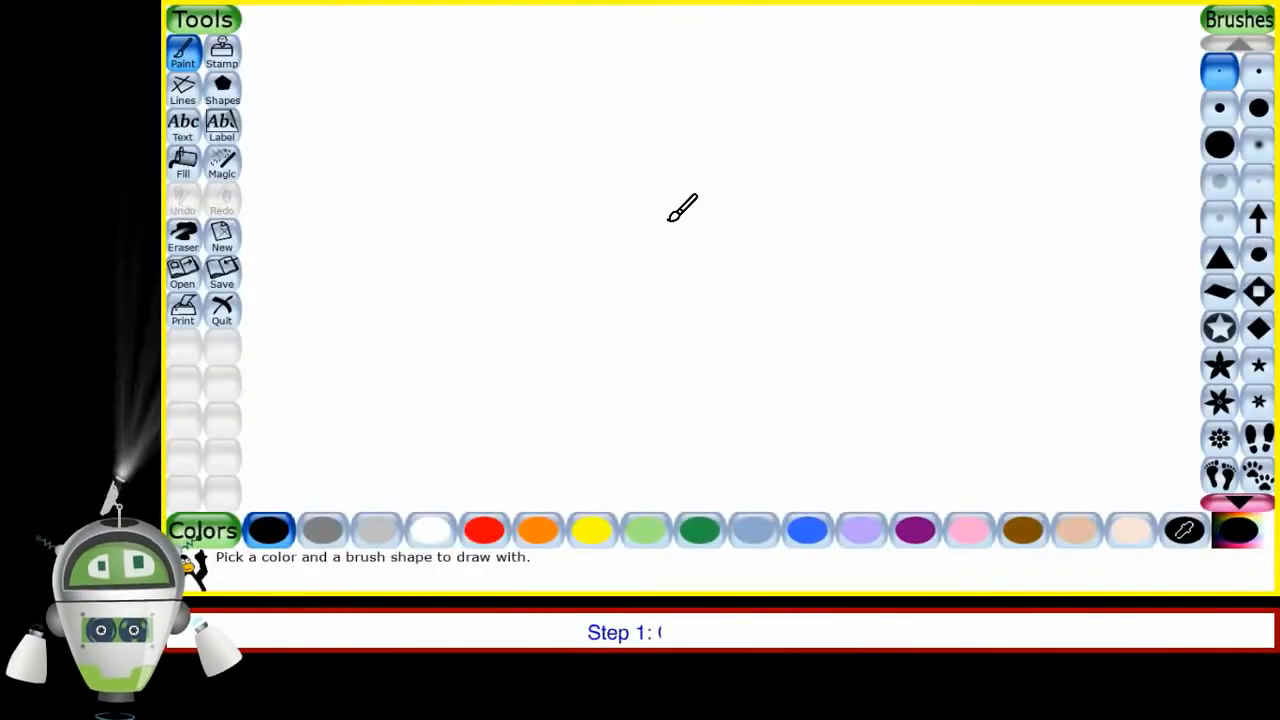
Choose the large Bricks effect from the Magic tools
click(220, 162)
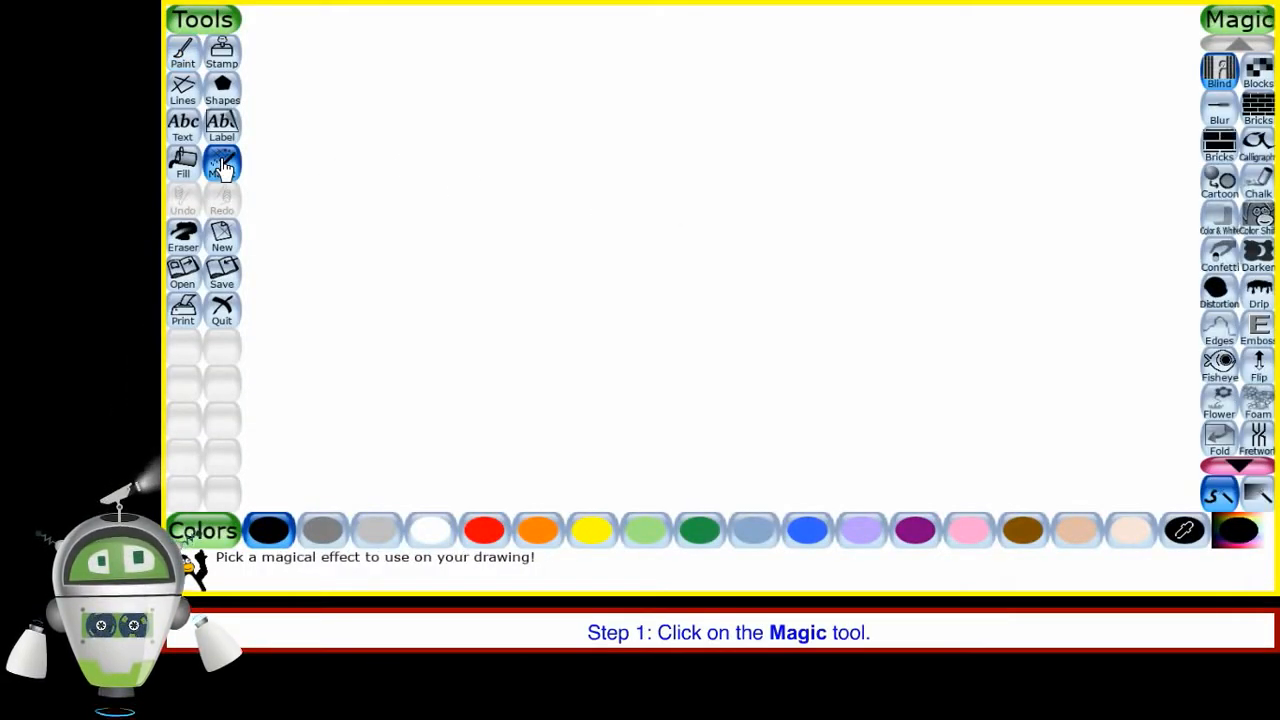
click(220, 164)
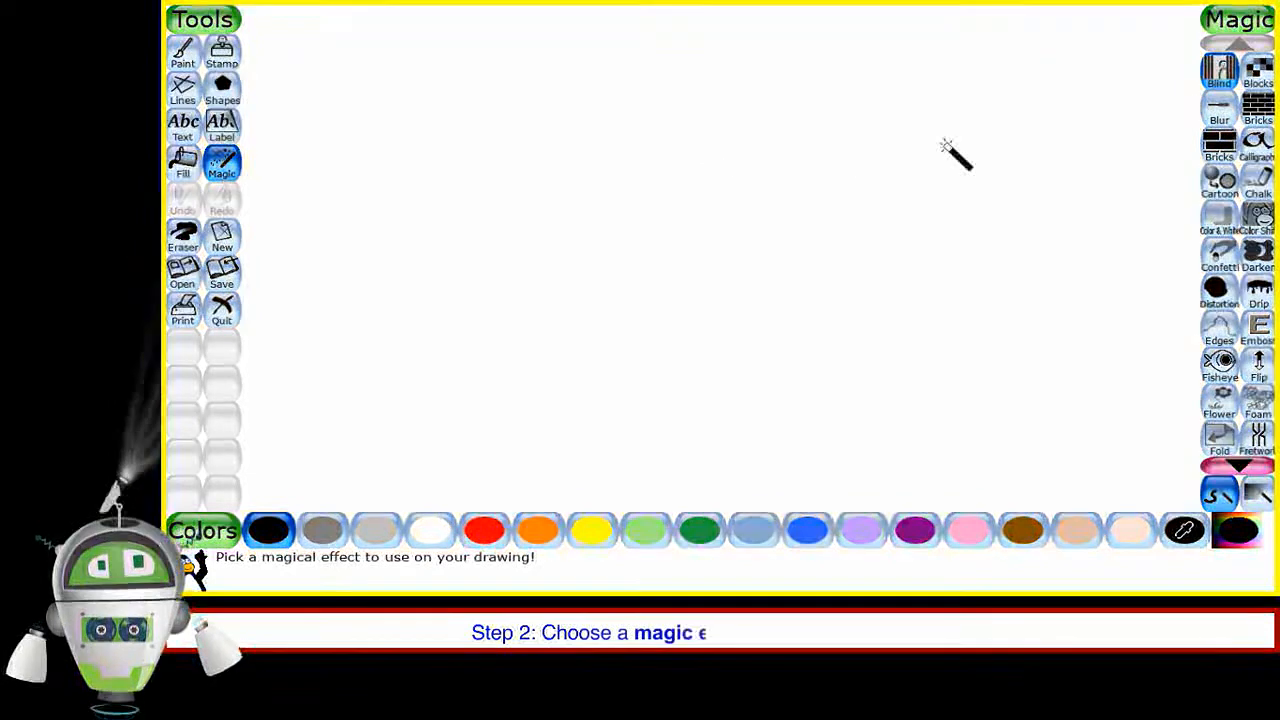
click(1220, 140)
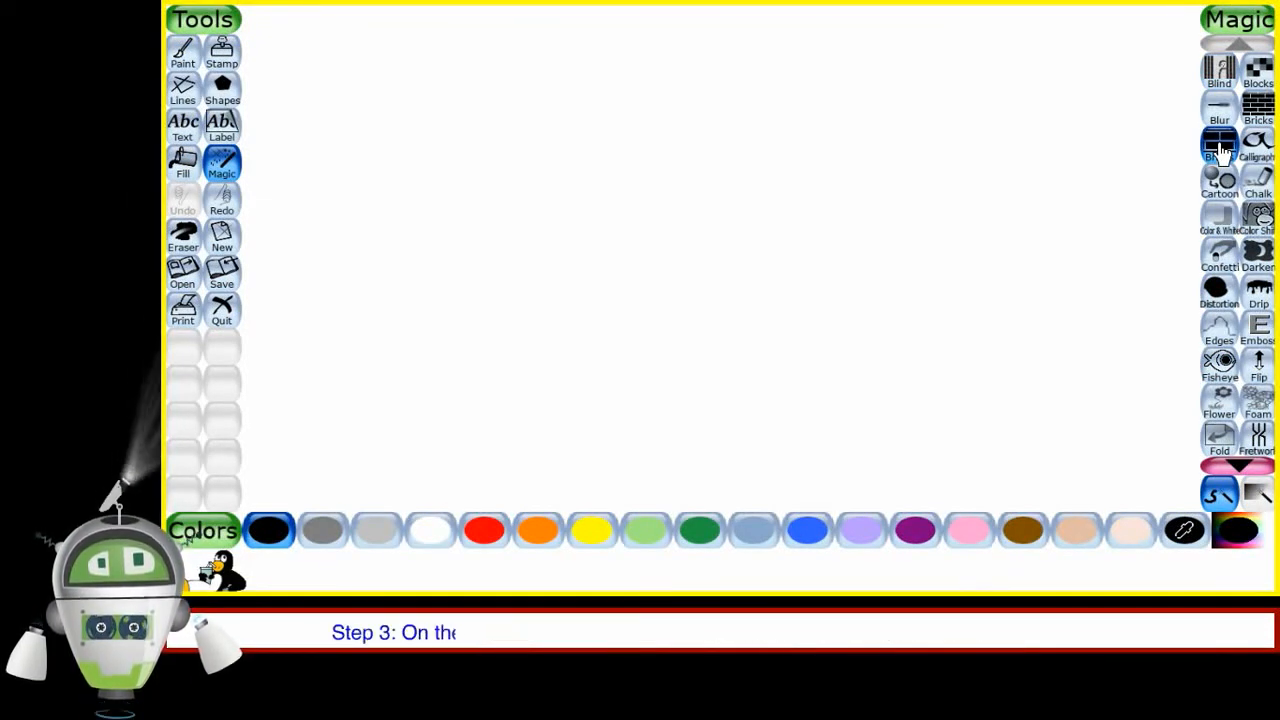
click(1220, 144)
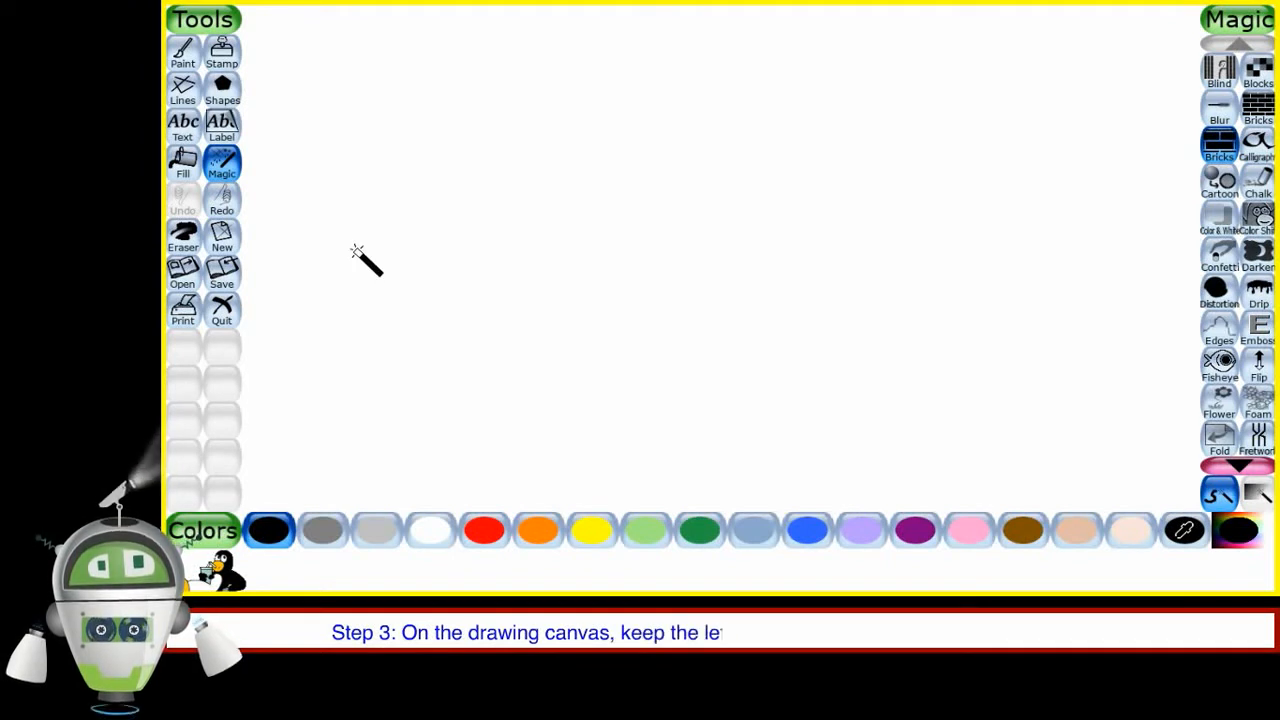
Paint rows of bricks across the middle to build a full wall
drag(360, 250, 776, 250)
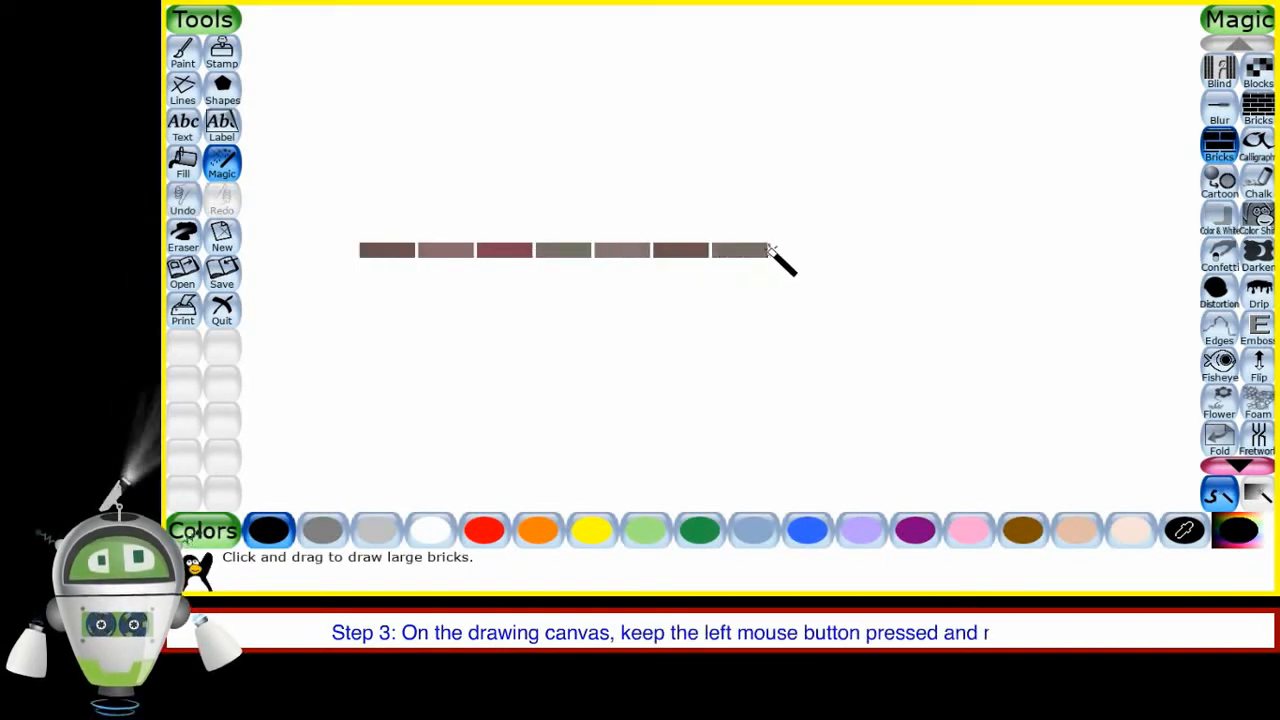
drag(770, 250, 1000, 250)
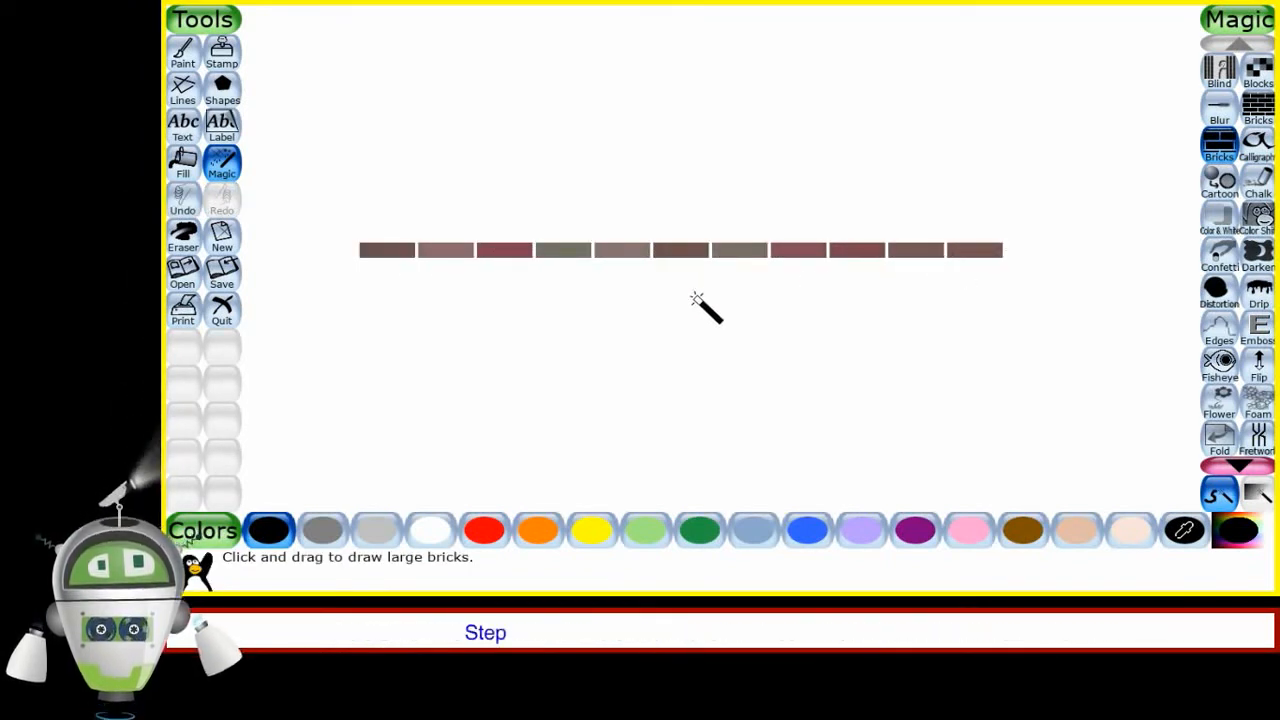
drag(696, 300, 1000, 384)
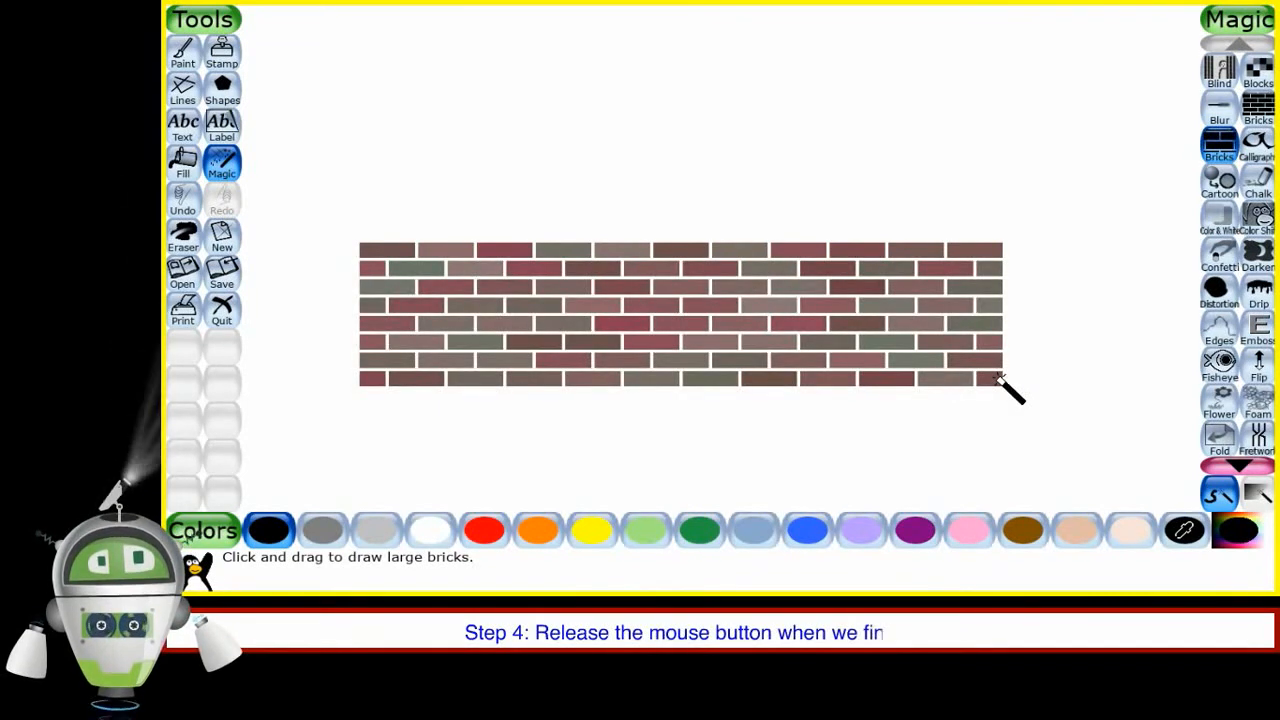
click(184, 50)
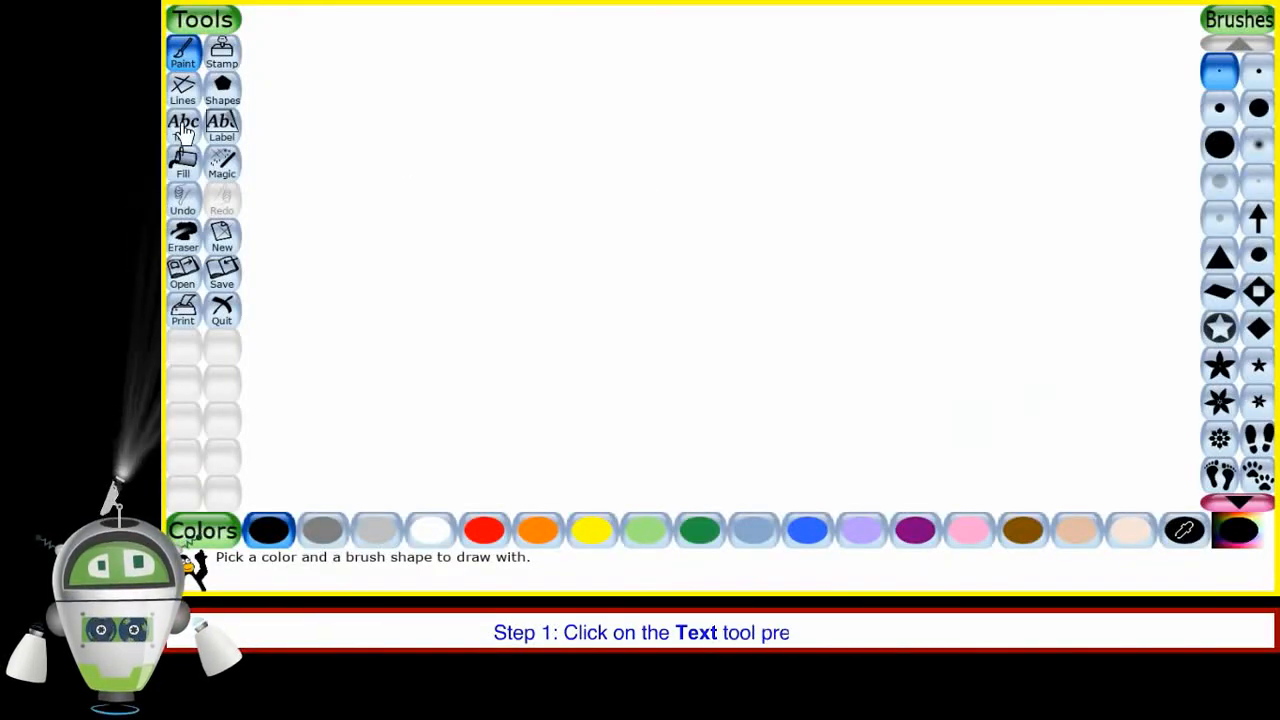
Choose the Text tool with a letter style and dark green colour
click(184, 124)
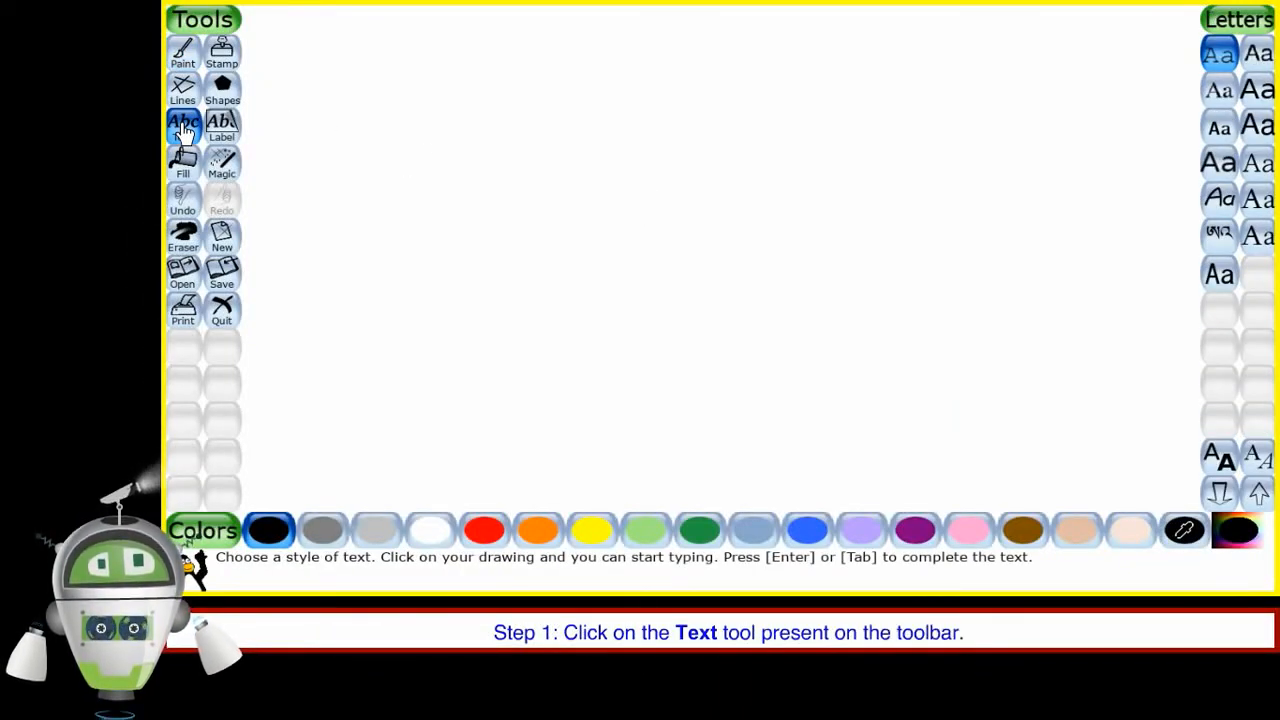
click(184, 124)
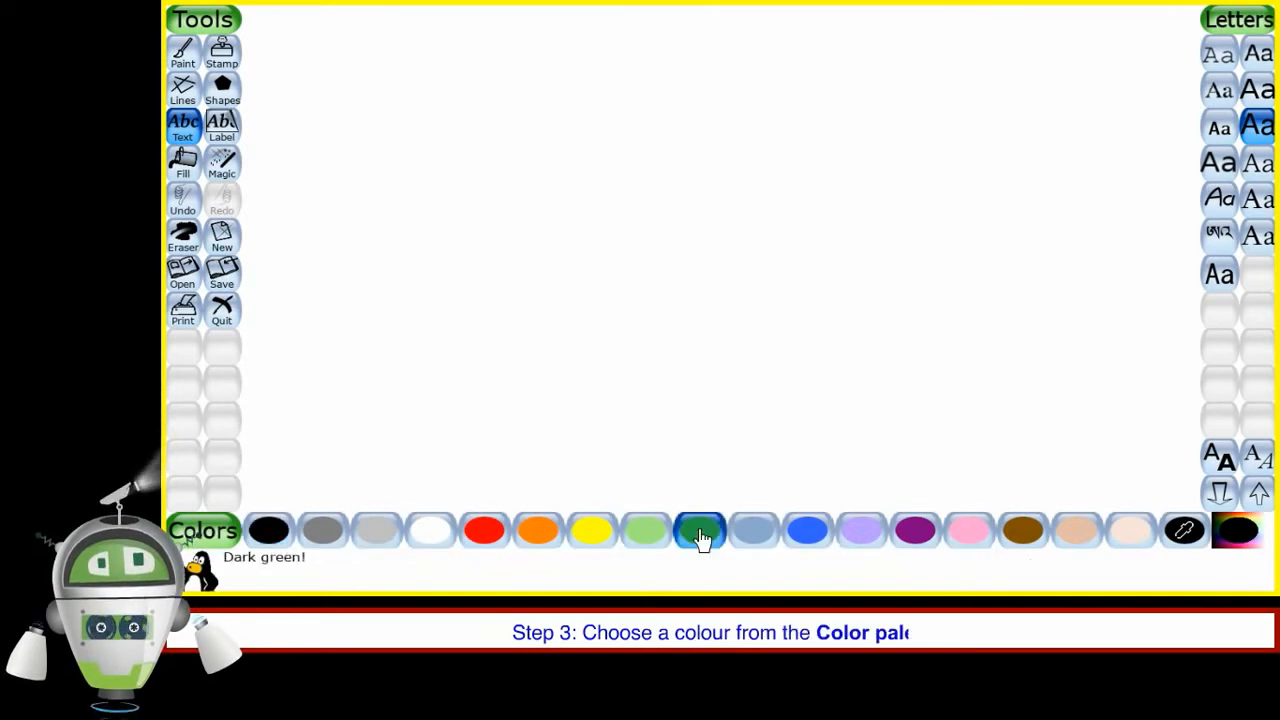
click(700, 530)
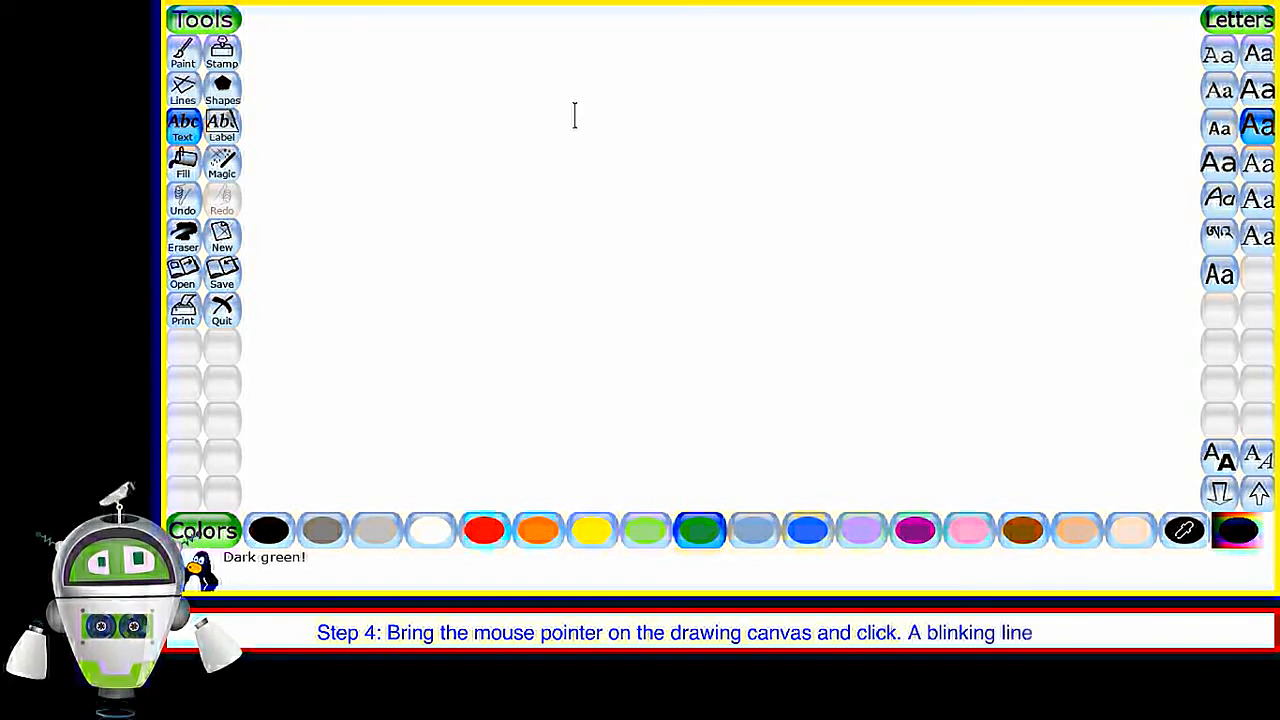
Write TUX PAINT near the top of the canvas and confirm it
click(552, 156)
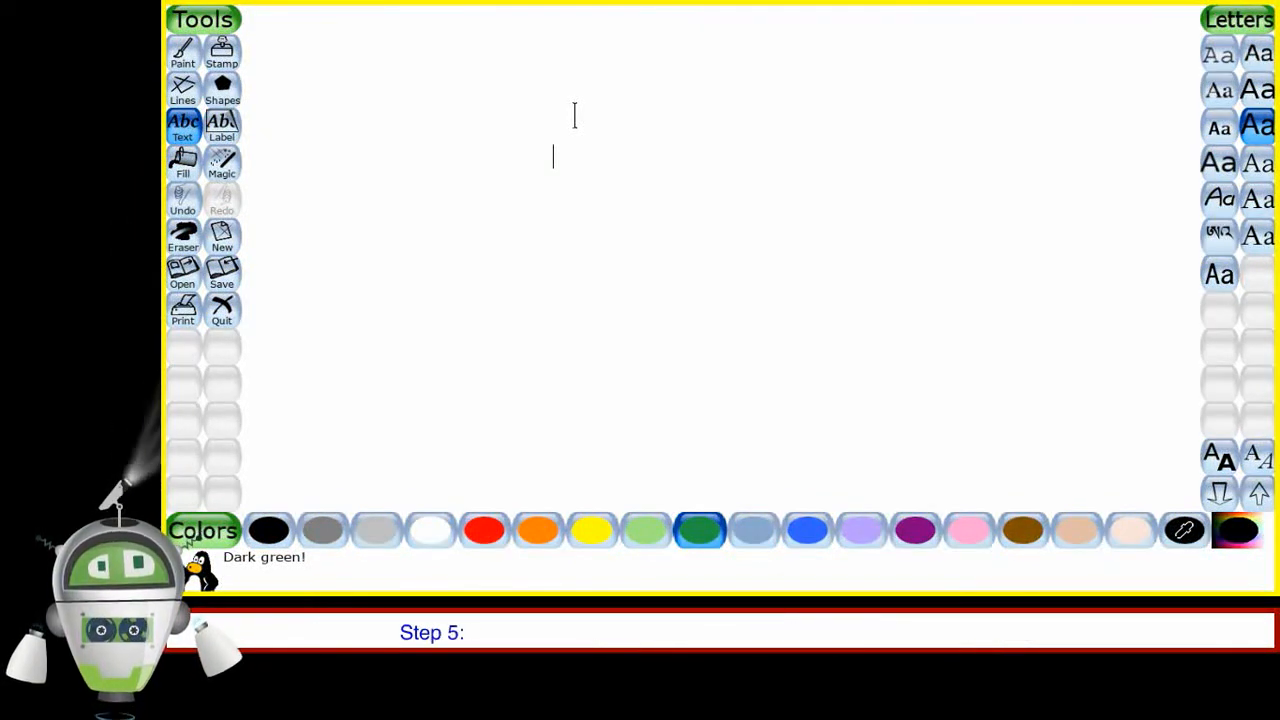
text(TUX PAINT)
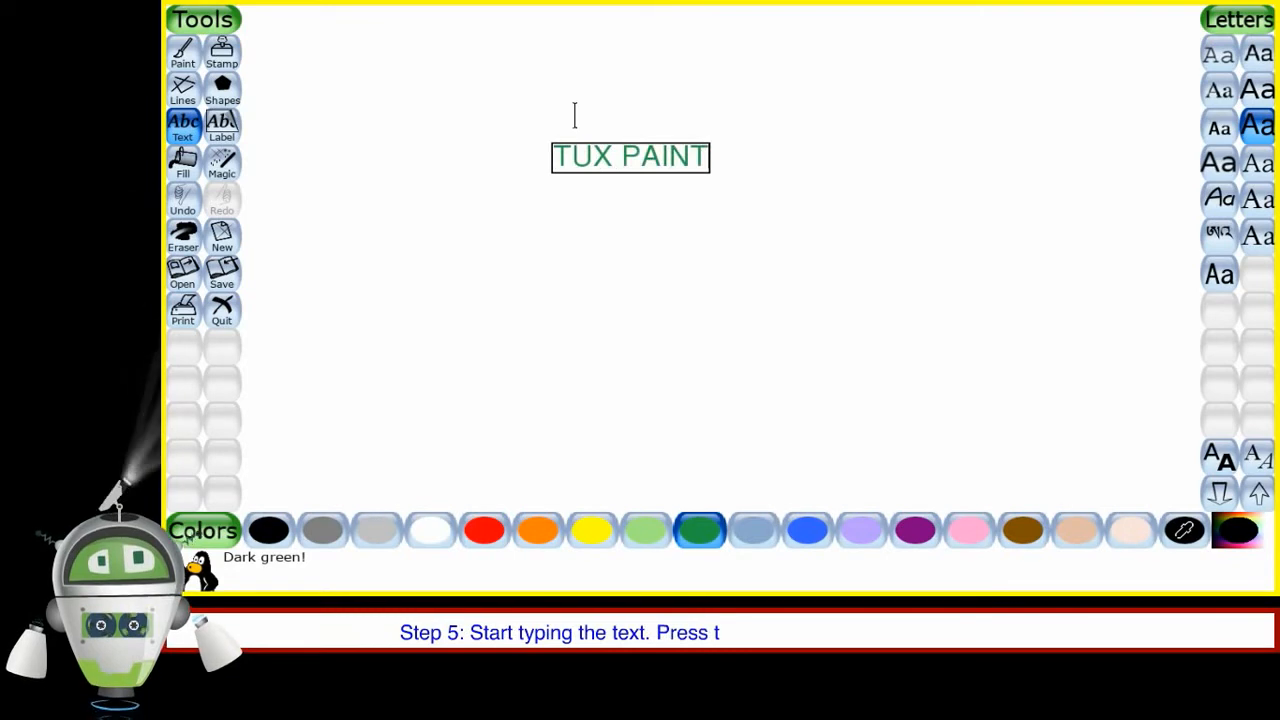
key(Return)
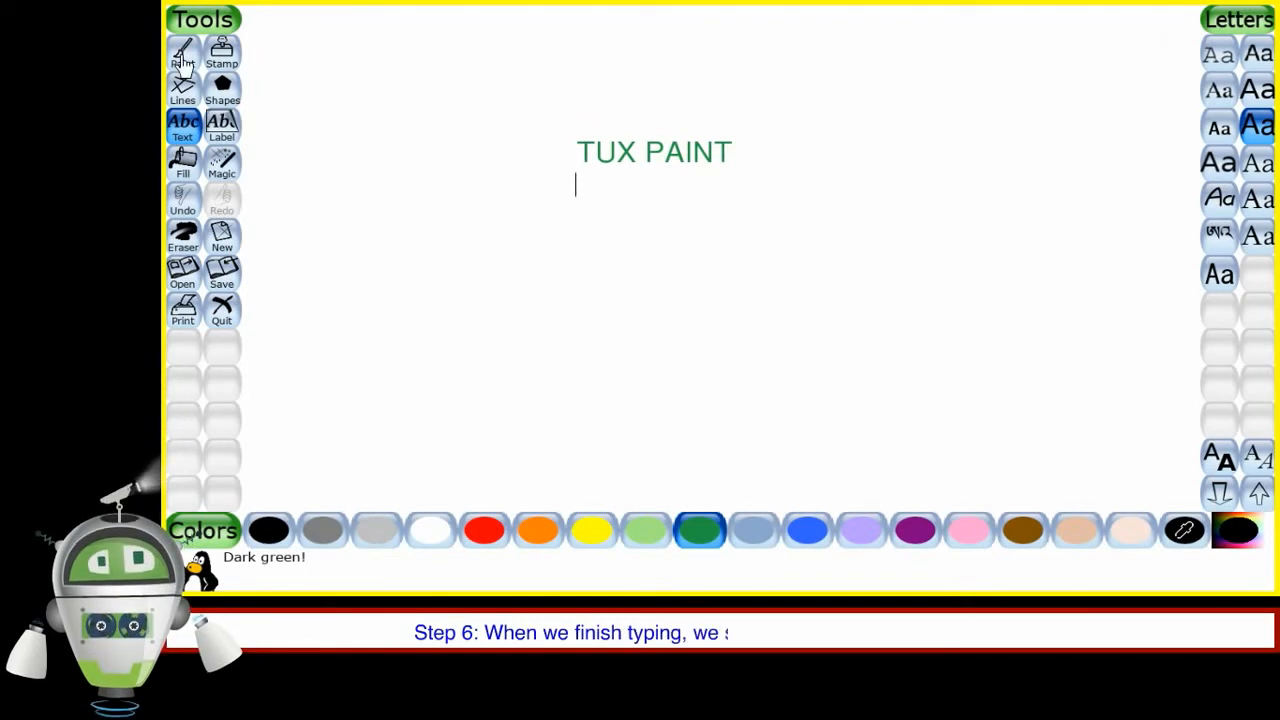
click(184, 52)
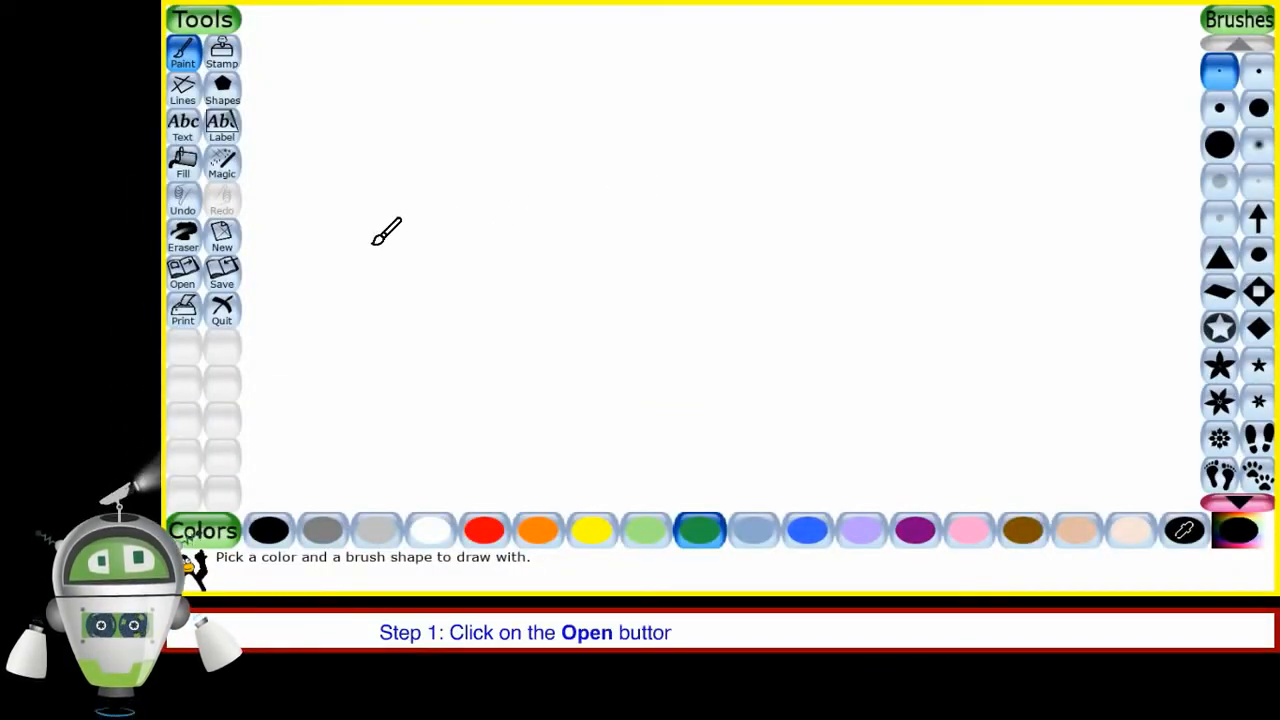
Open the green-background saved picture from the saved drawings list
click(182, 270)
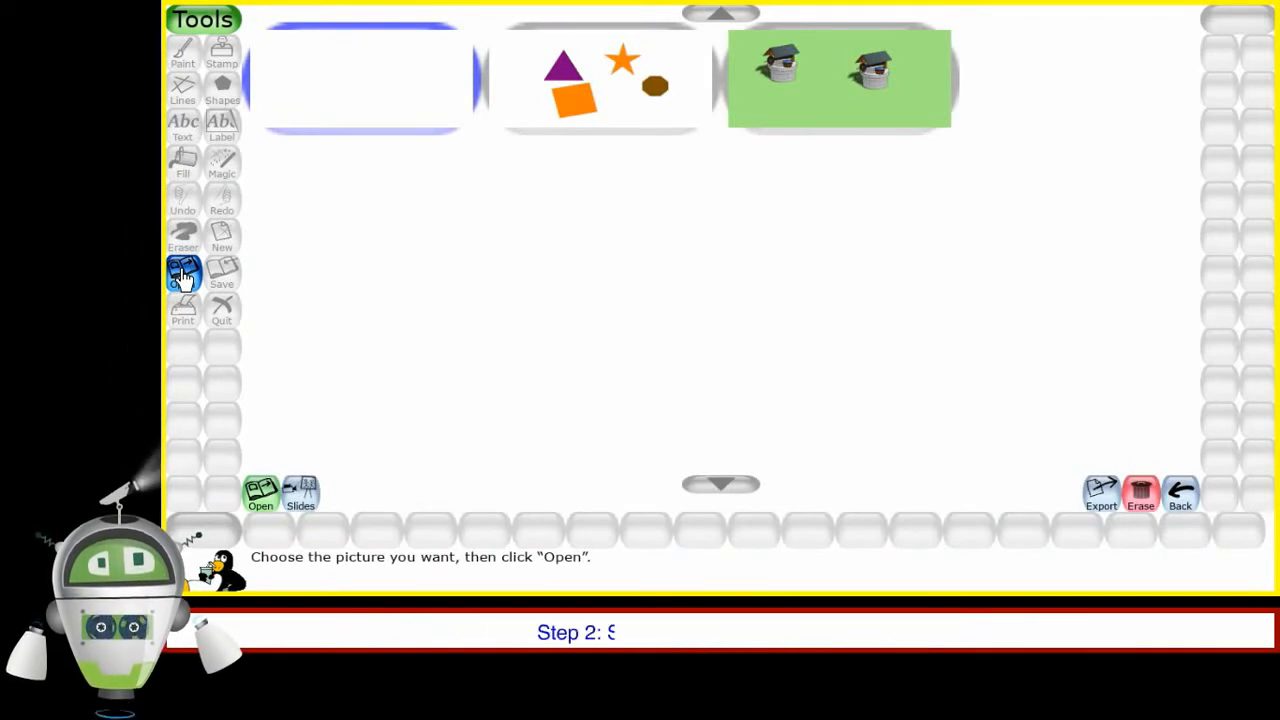
click(844, 80)
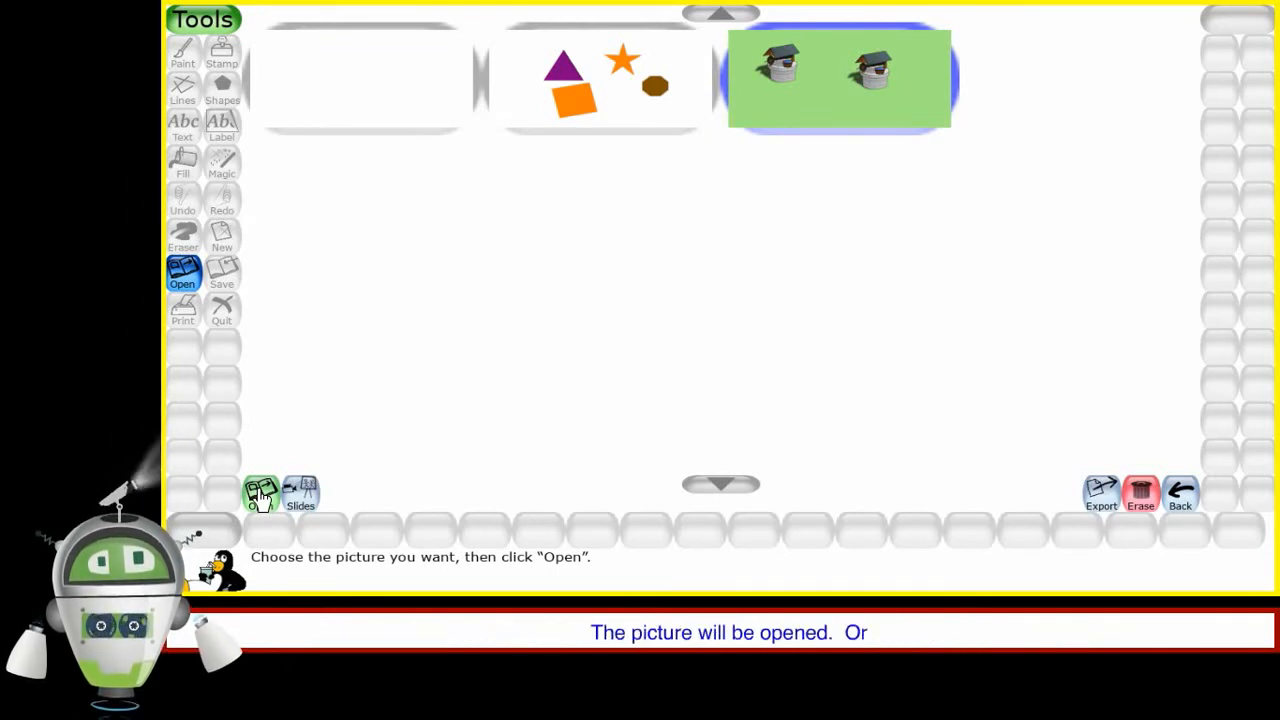
double_click(838, 76)
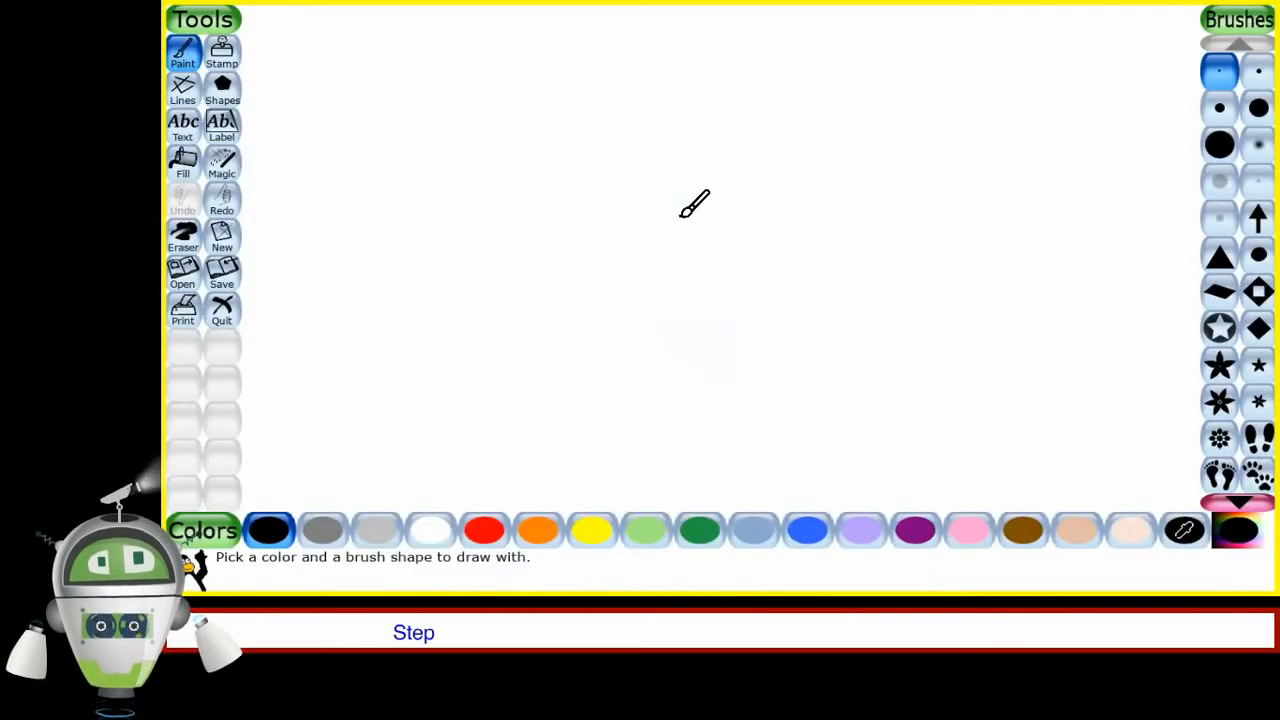
Start a new drawing, then bring up the saved drawings list
click(220, 236)
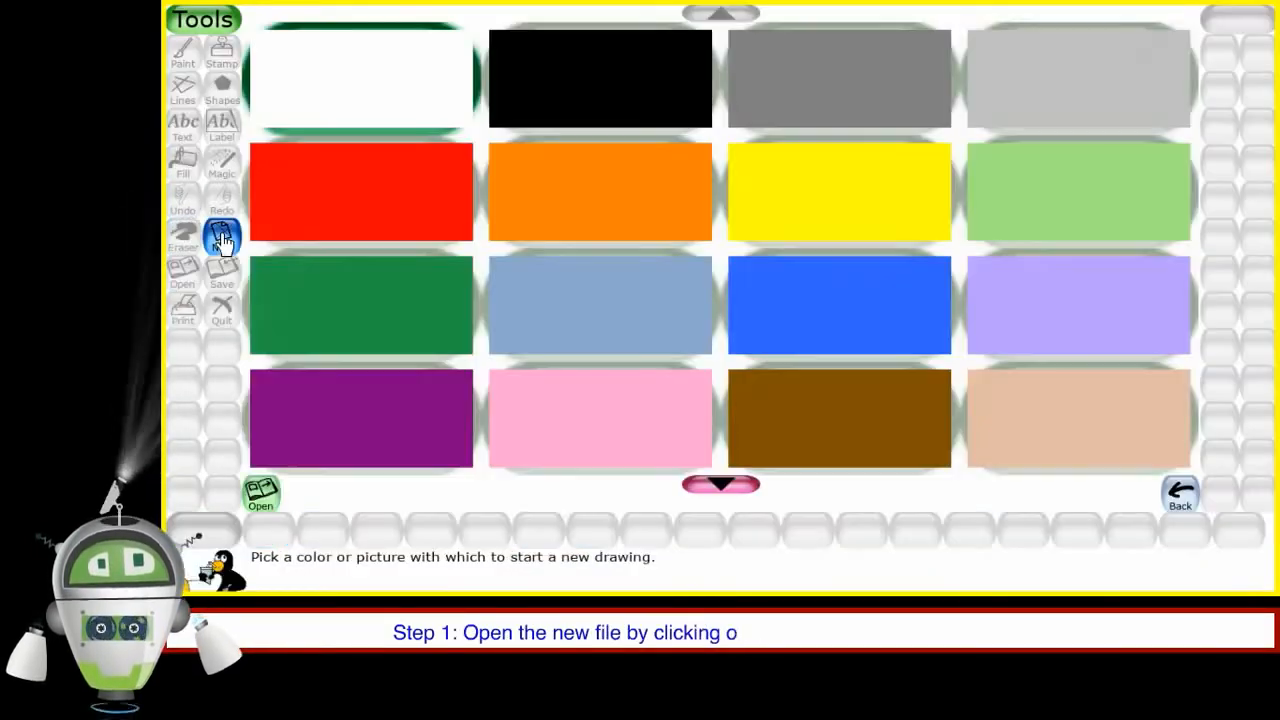
click(360, 192)
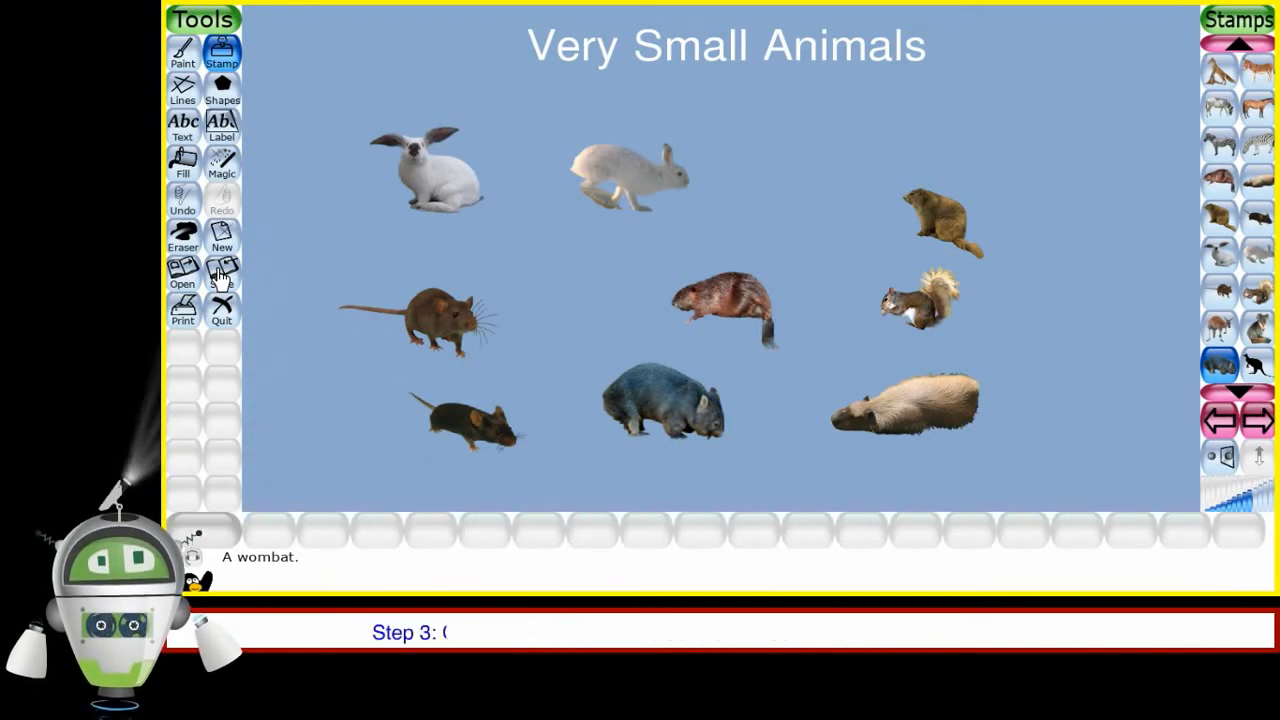
click(184, 272)
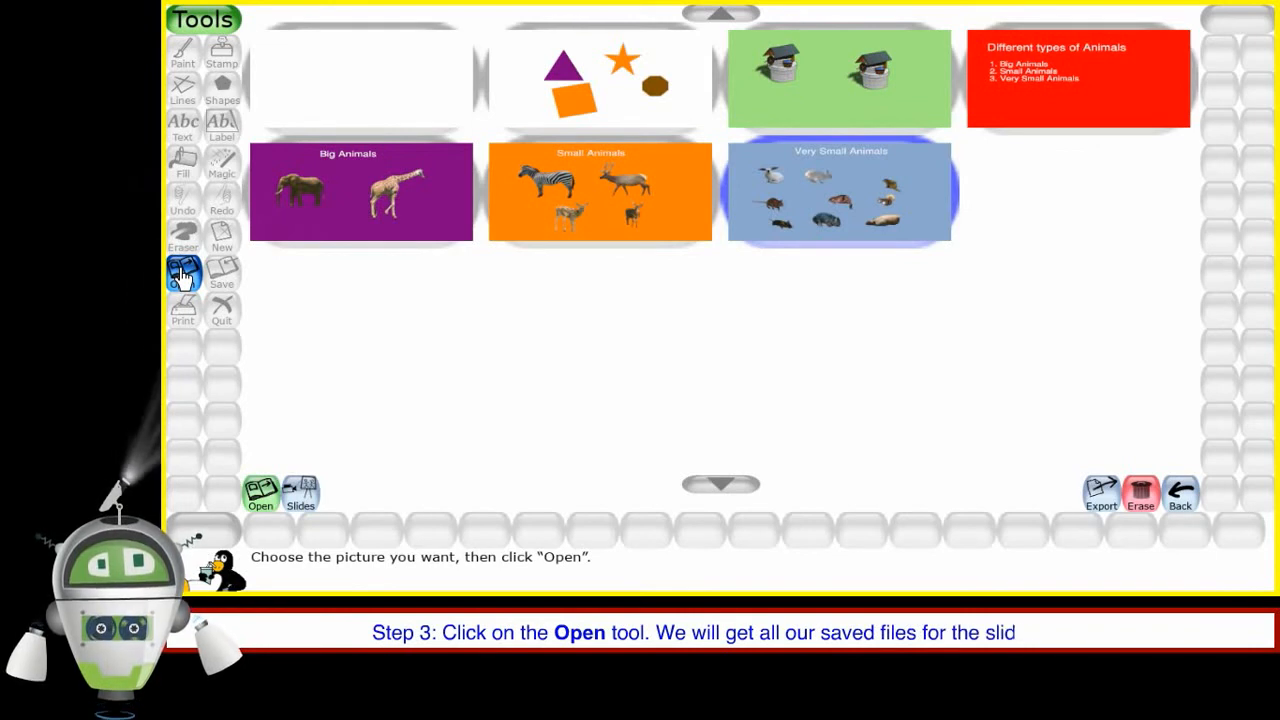
click(184, 272)
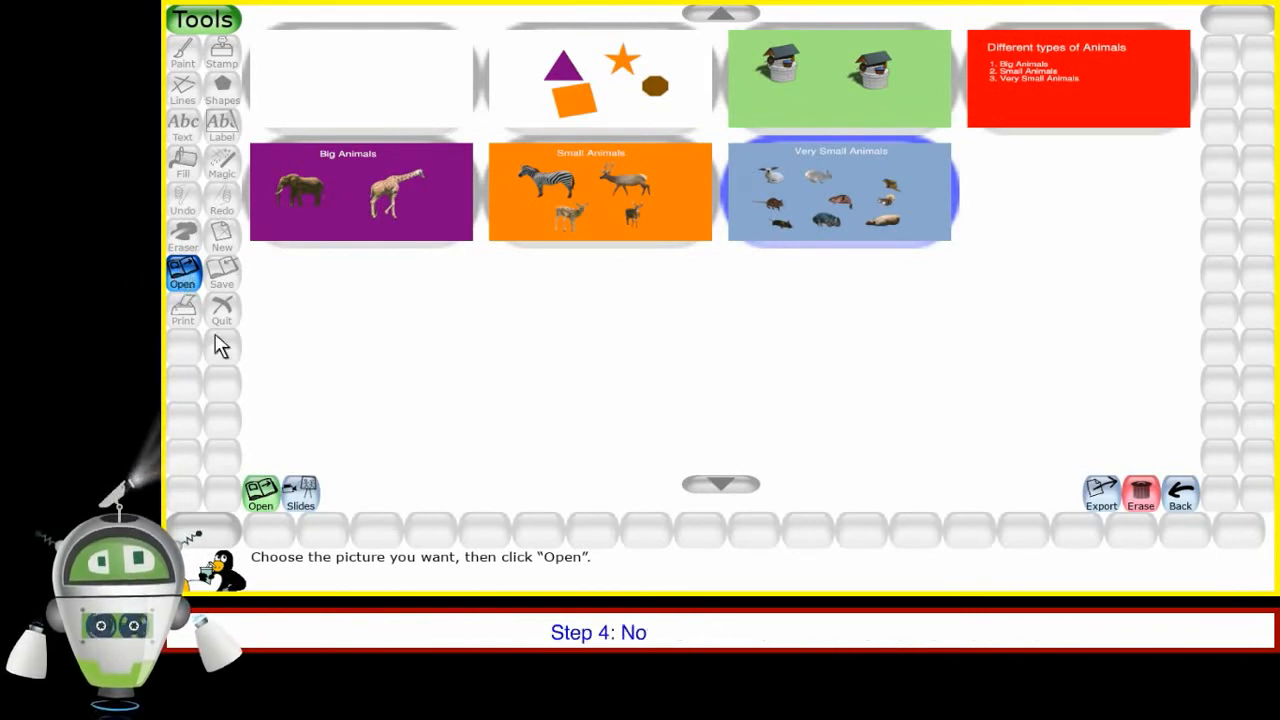
Switch to Slides and play the saved drawings as a slideshow
click(300, 492)
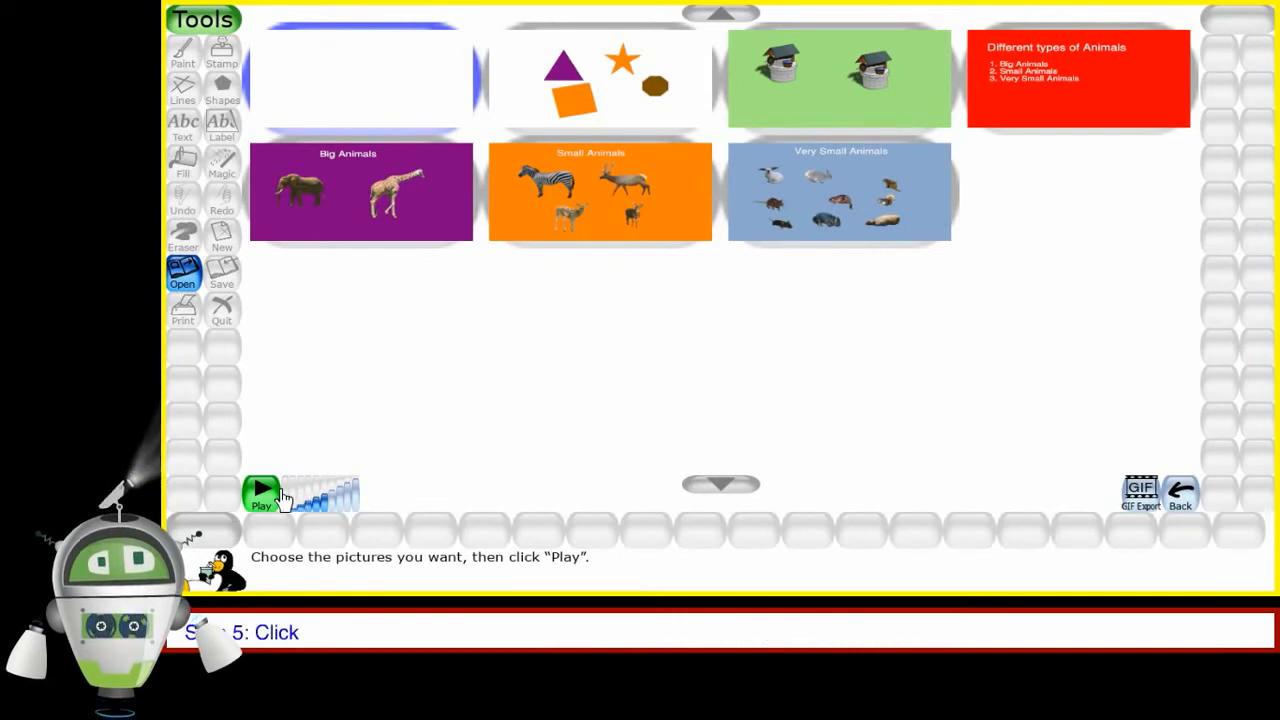
click(260, 490)
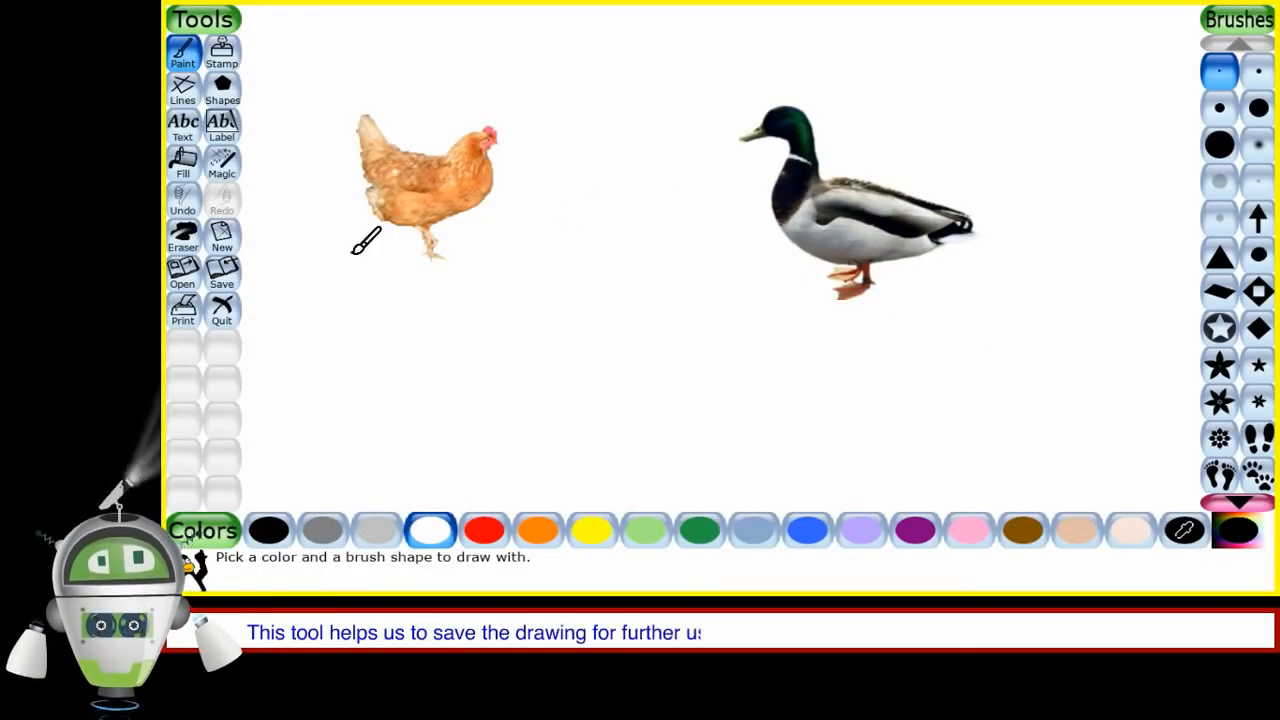
Save the bird drawing and request printing to bring up the print question
click(220, 276)
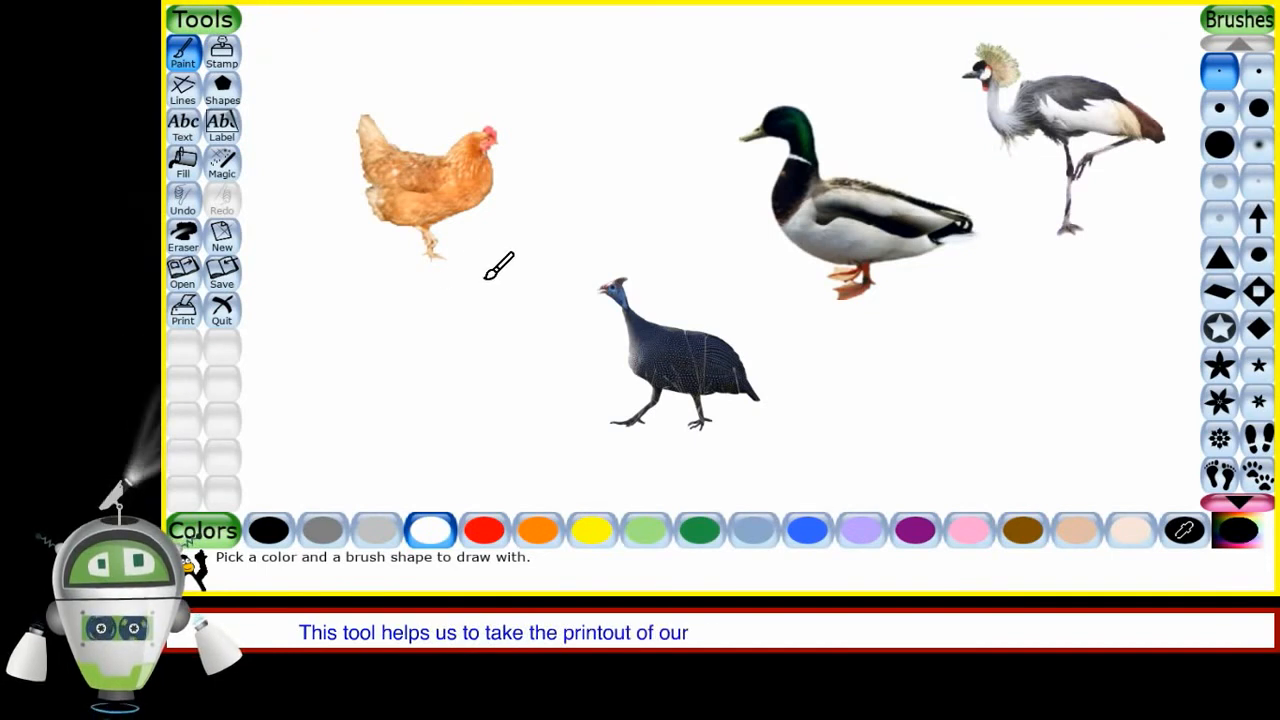
click(184, 304)
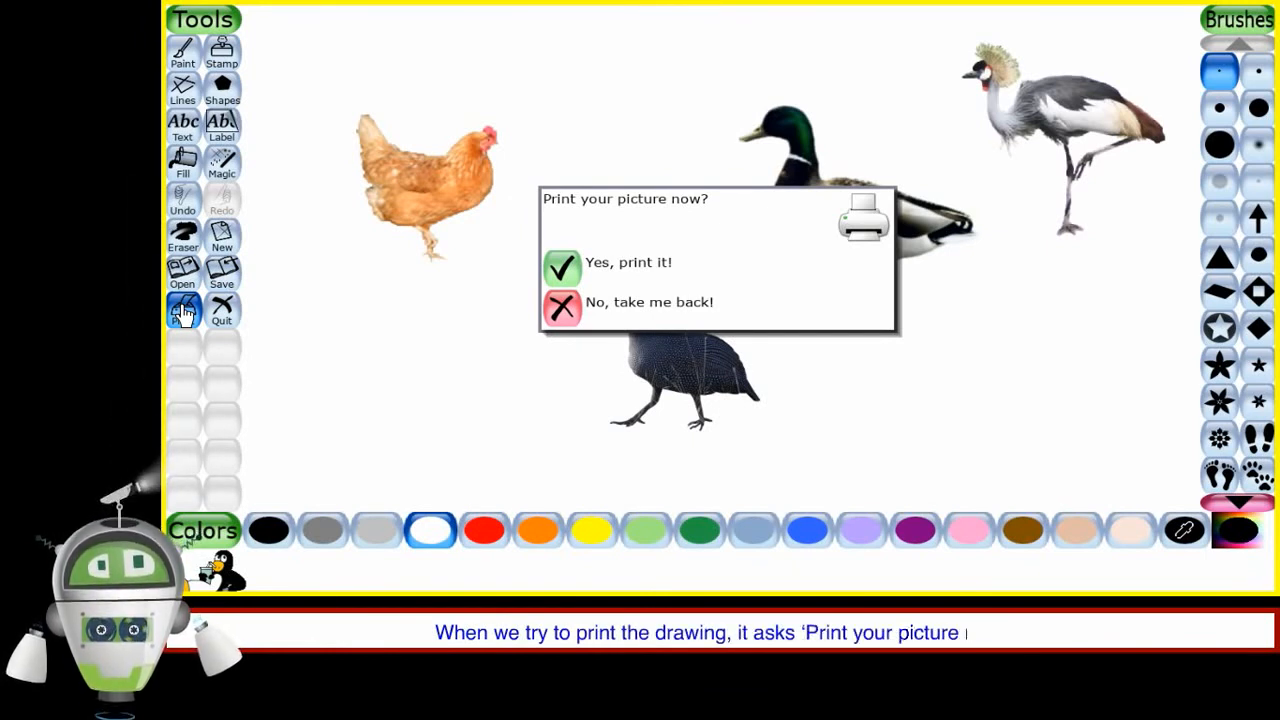
mouse_move(296, 304)
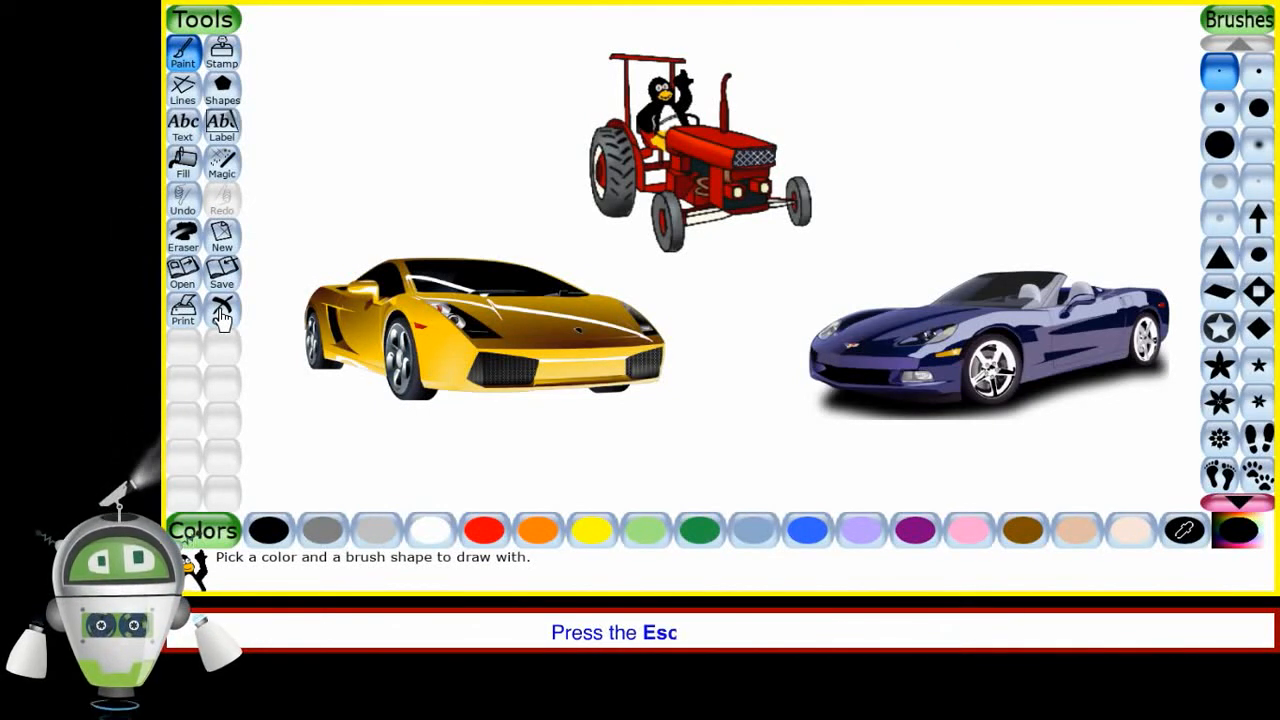
Quit Tux Paint, confirm 'Yes, I'm done!' and answer the save prompt for the car picture
click(220, 310)
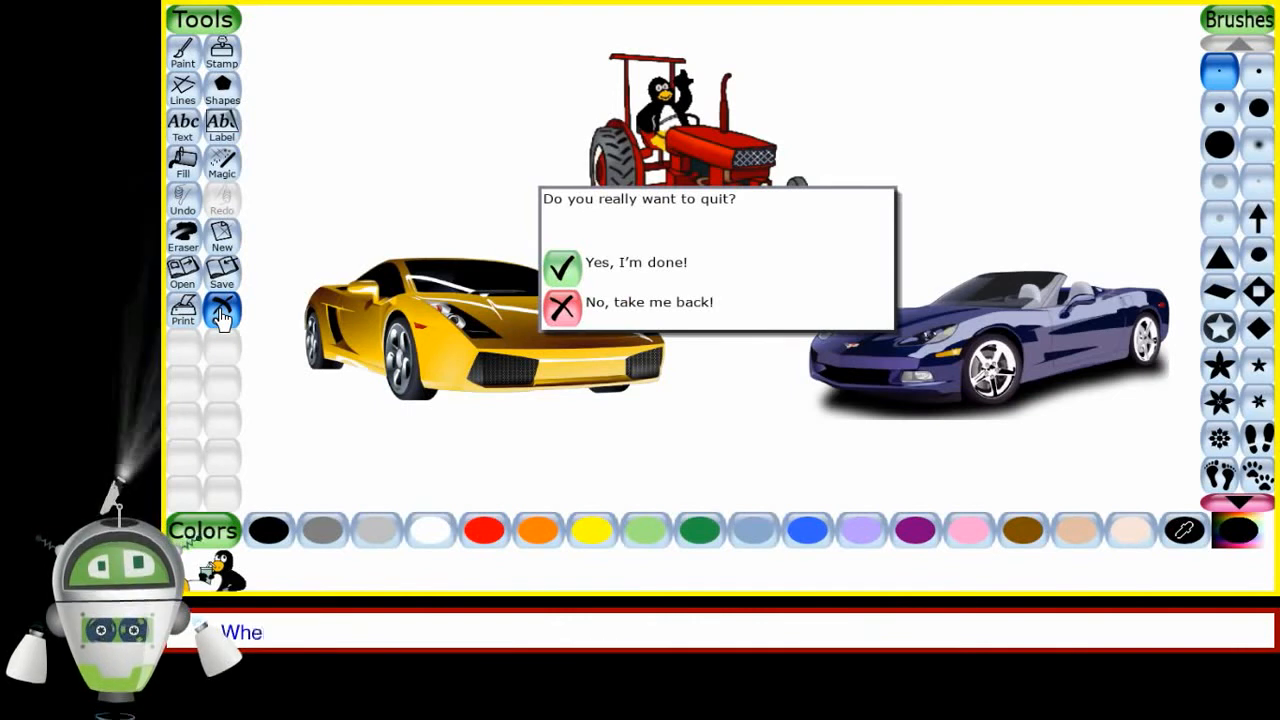
mouse_move(562, 270)
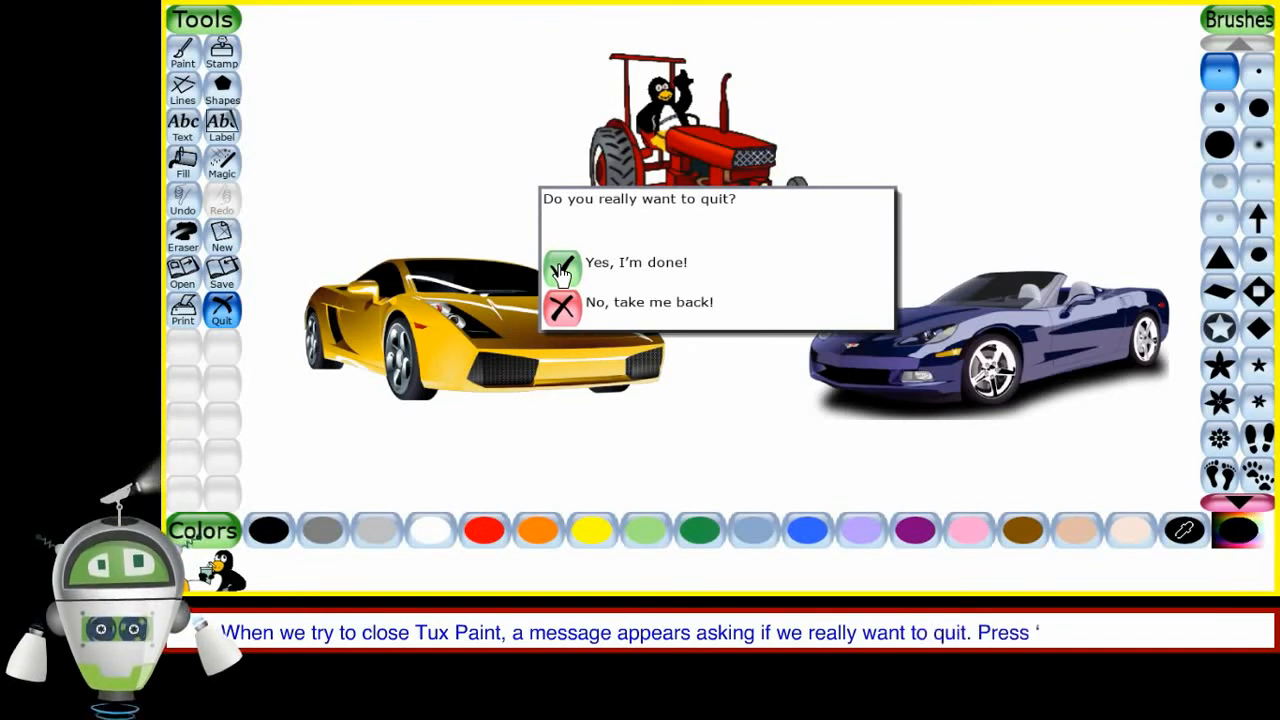
click(562, 270)
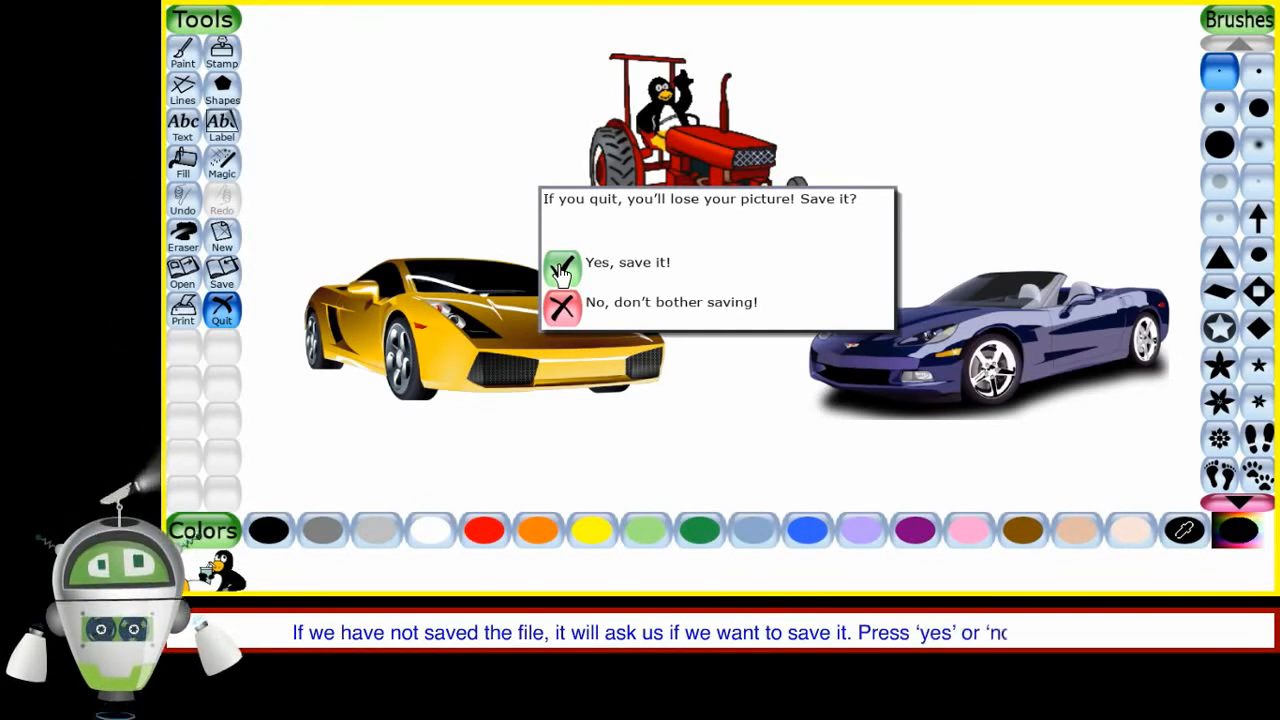
click(562, 308)
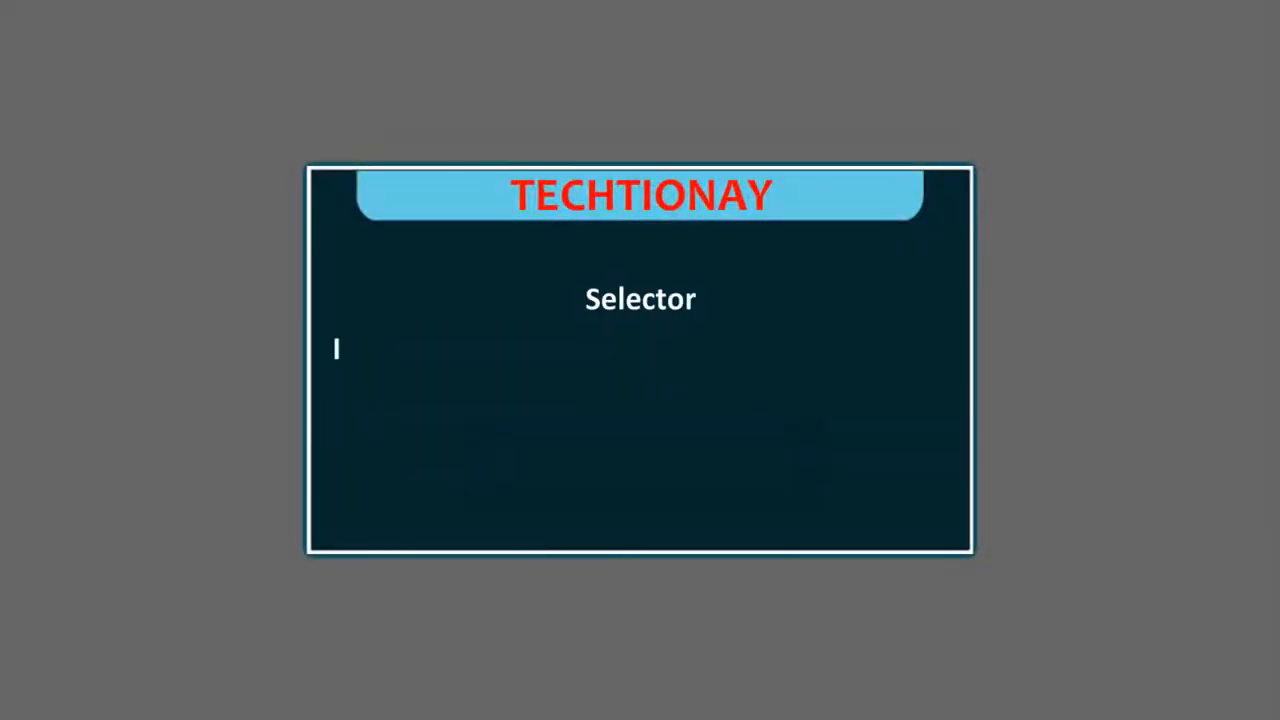
text(It has different options for the selecte)
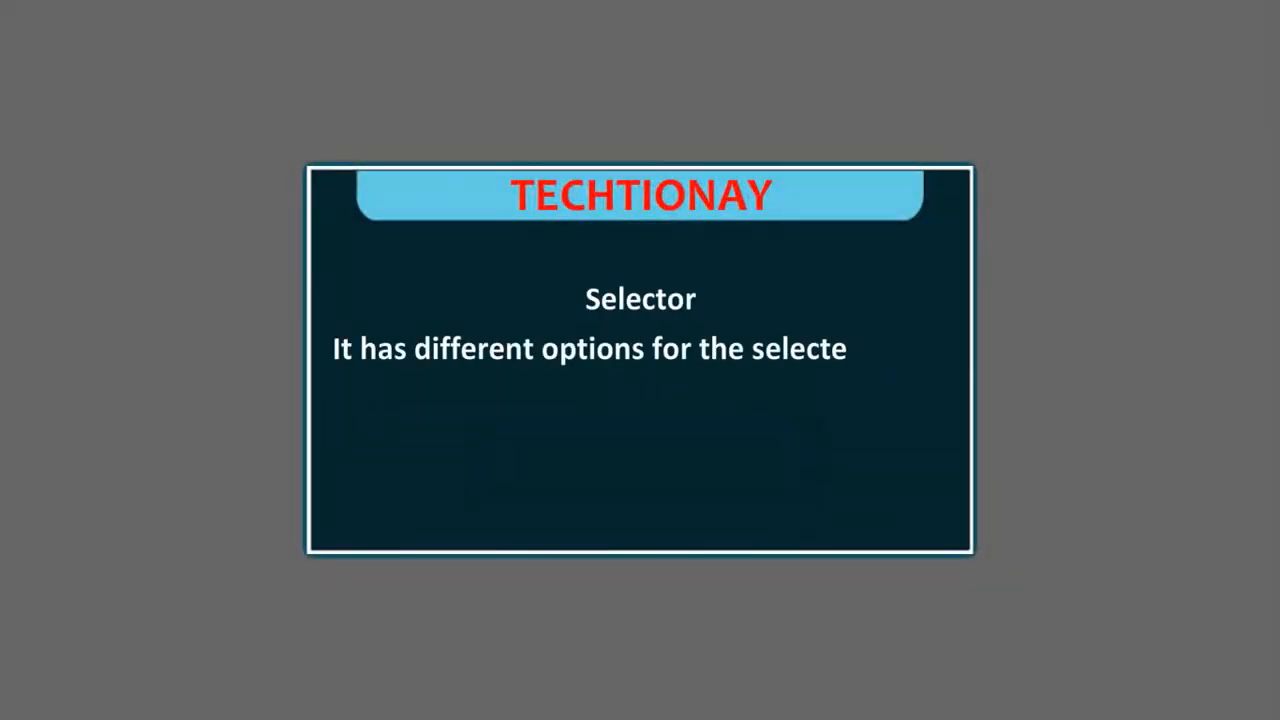